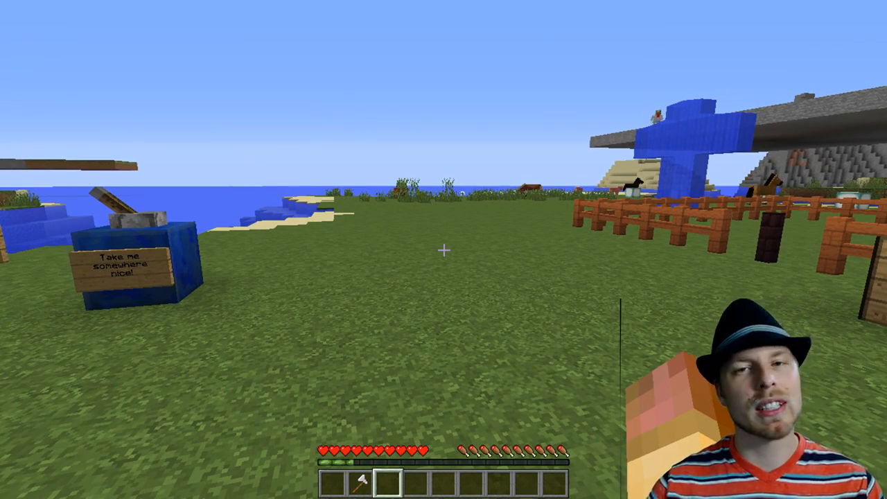
Step: List the Jobs plugin's help commands with /jobs, then start a /jobs join command
type("/job")
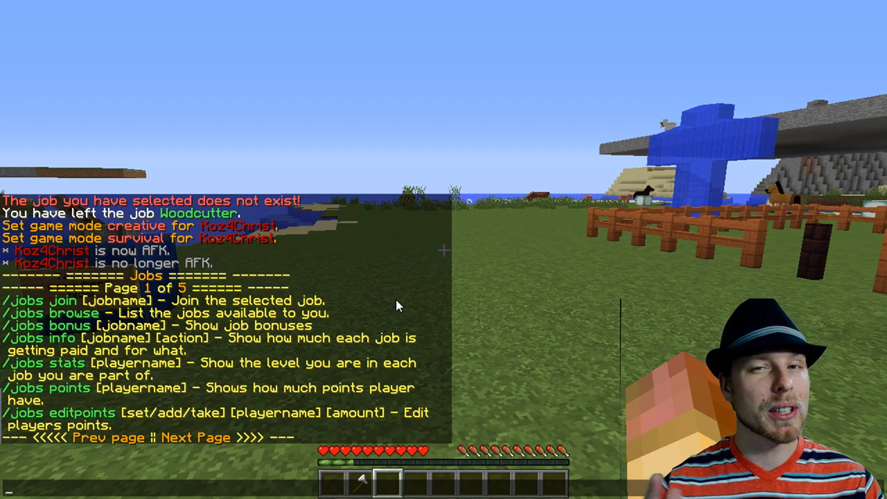
mouse_move(204, 438)
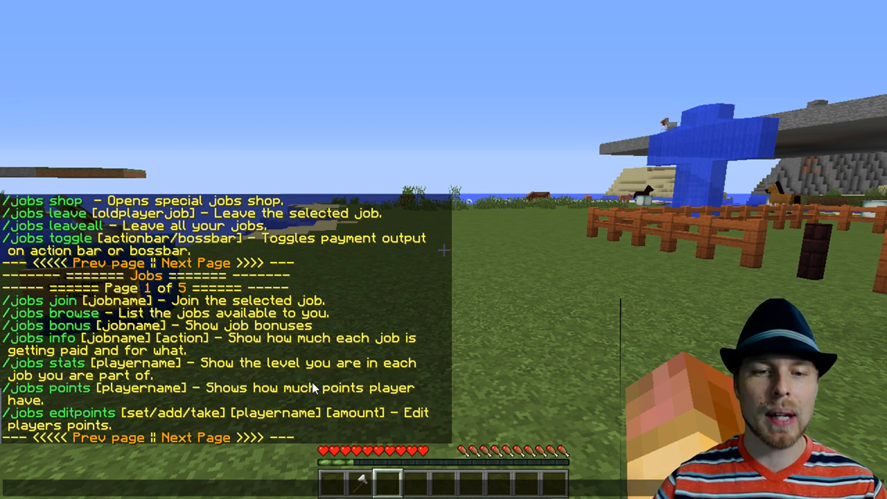
type("/jobs join")
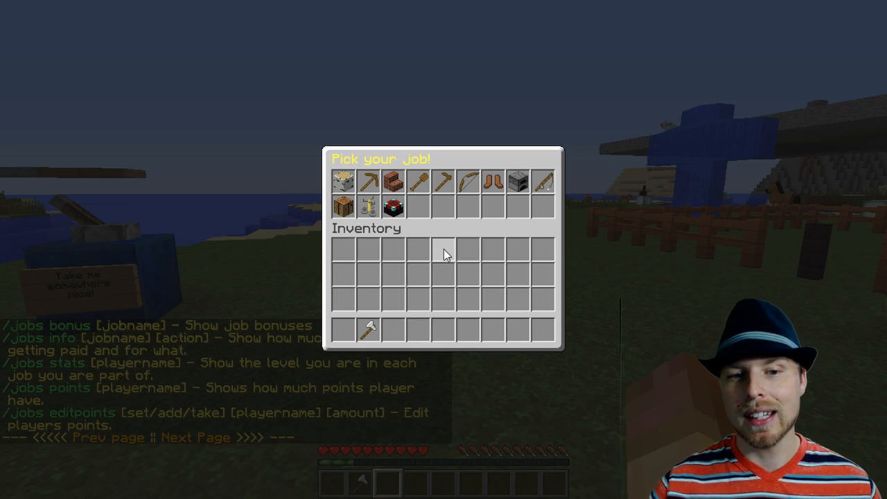
mouse_move(369, 181)
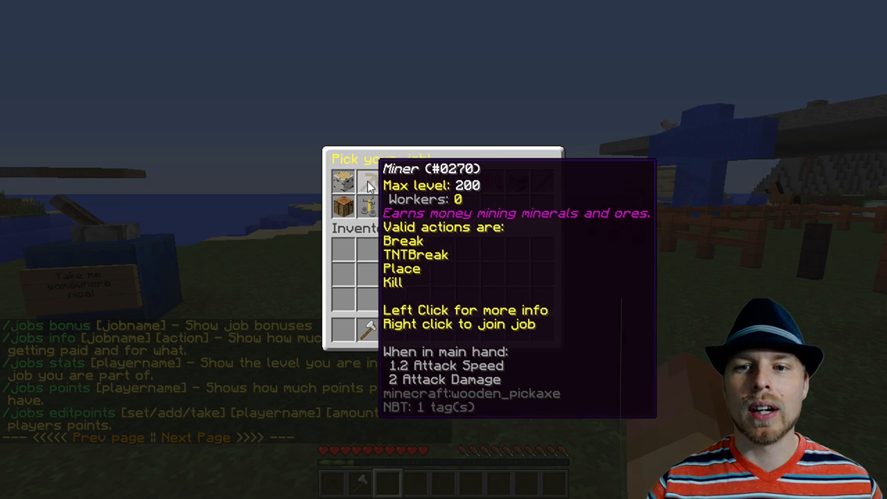
mouse_move(440, 181)
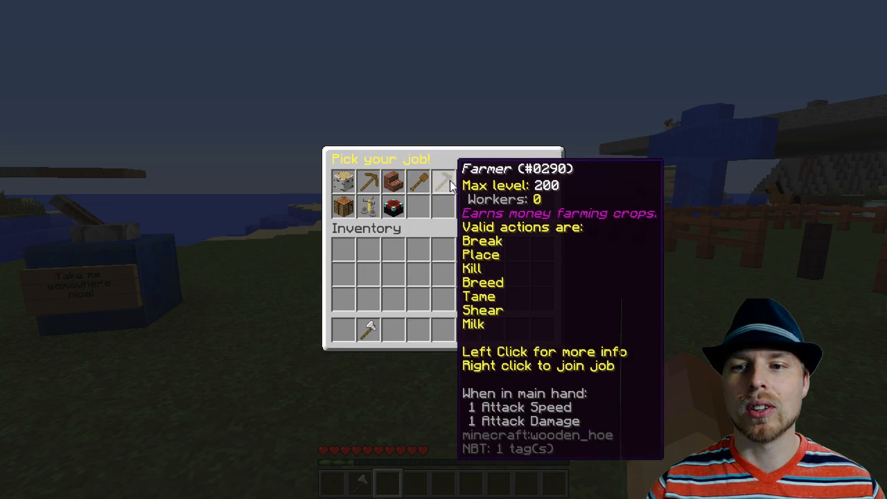
mouse_move(340, 185)
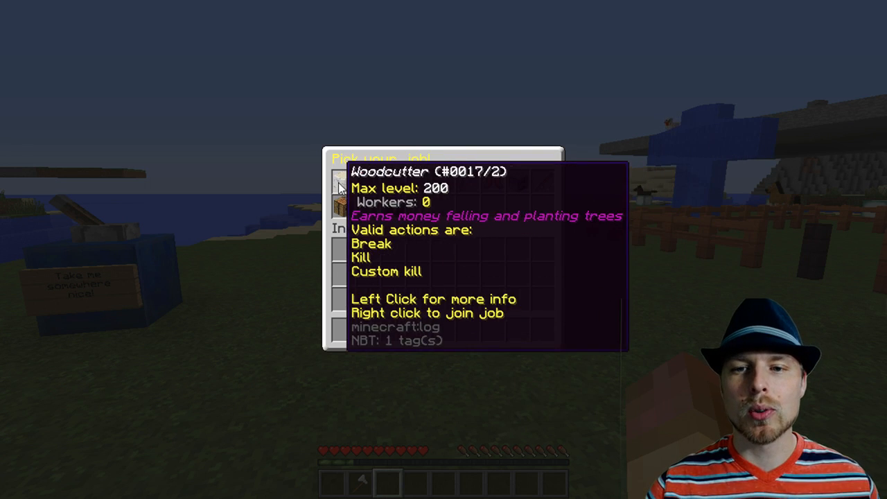
Step: Review the Miner, Farmer and Woodcutter job details in the Pick your job menu
left_click(339, 187)
type("/jobs join w")
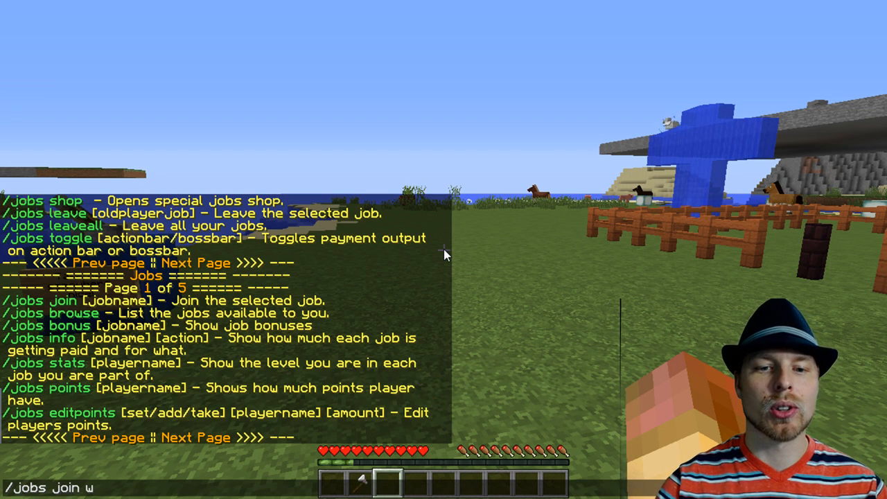
Step: Join the Woodcutter job and confirm level 1 progress with /jobs stats
type("oodcuttter")
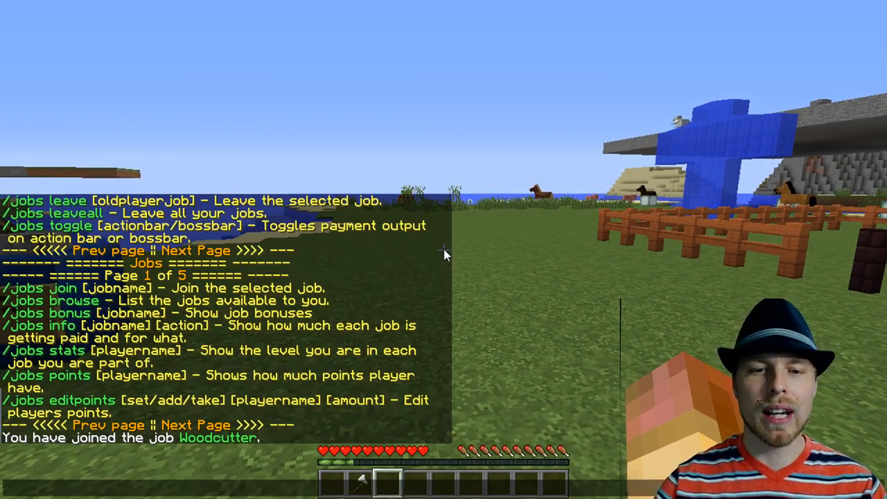
type("/job")
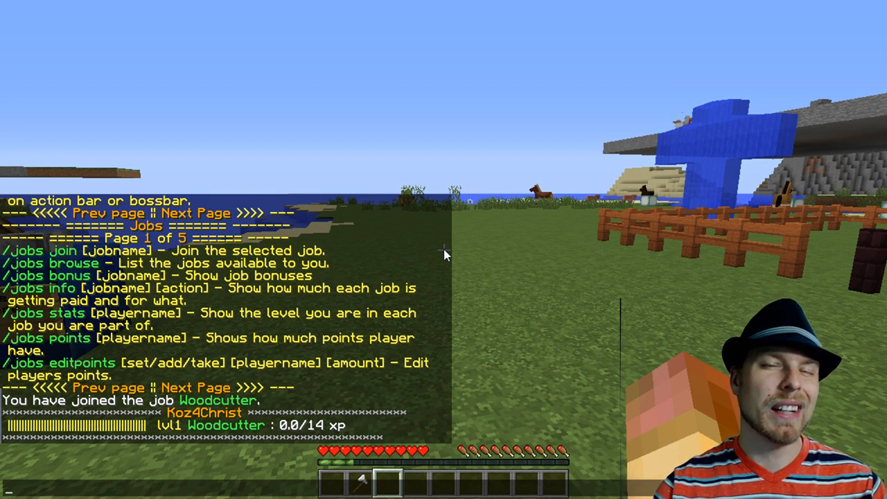
type("/j")
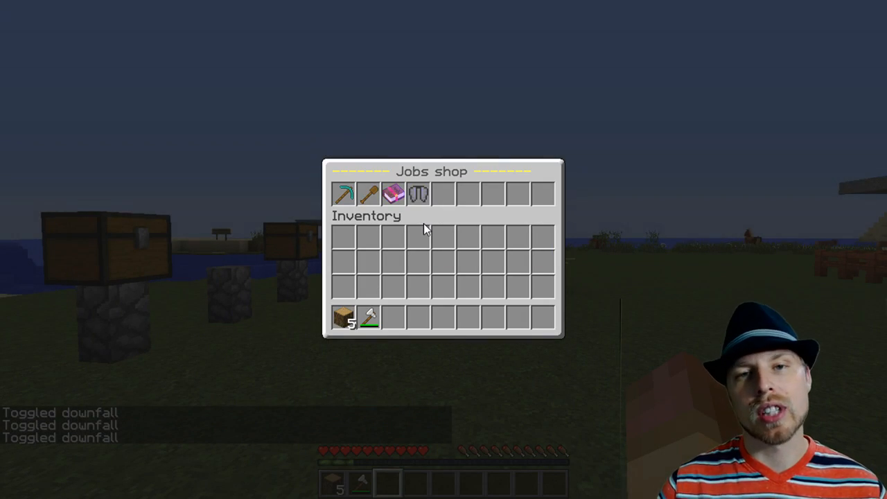
mouse_move(394, 194)
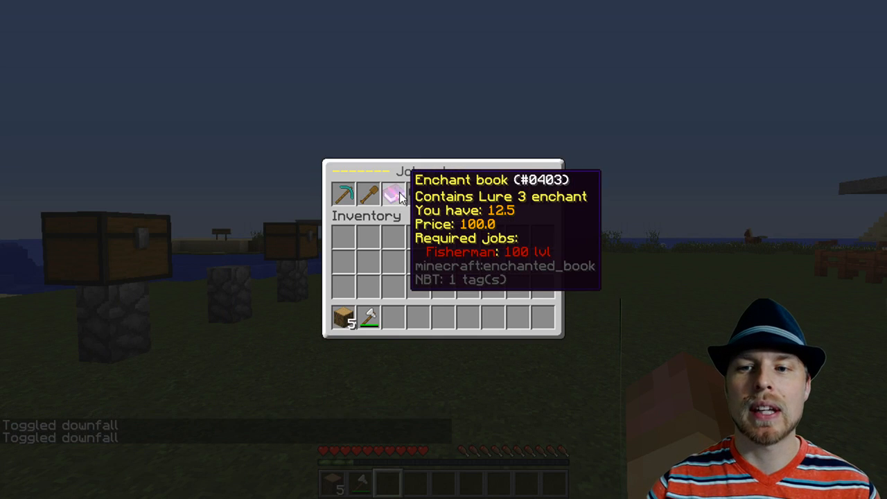
mouse_move(369, 192)
type("[jobs")
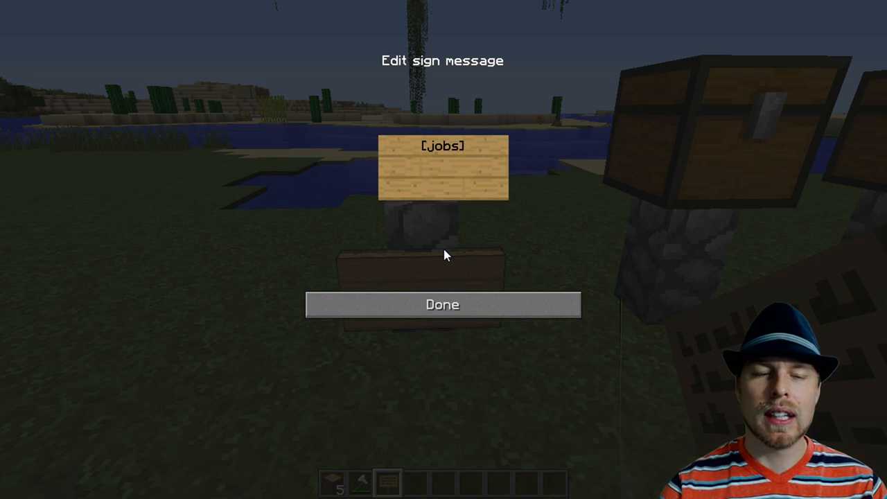
Step: Write three signs: [jobs] join miner, [jobs] join, and [jobs] toplist woodcutter
type("join miner")
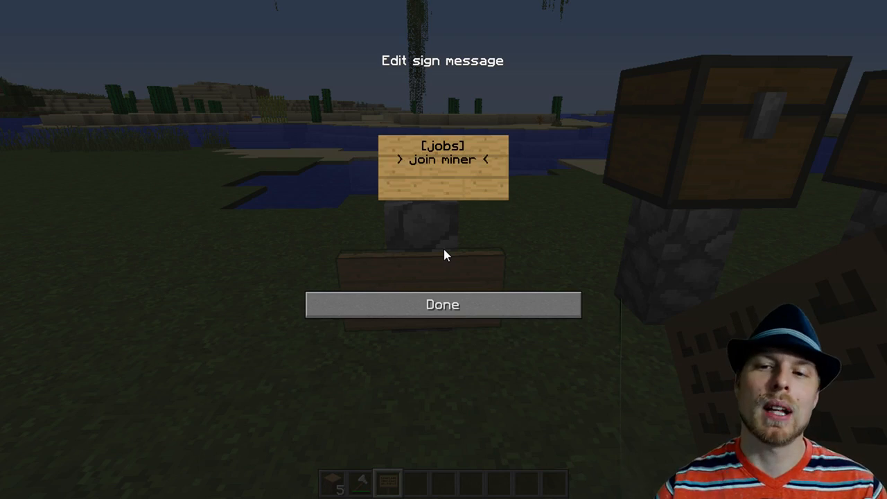
left_click(442, 304)
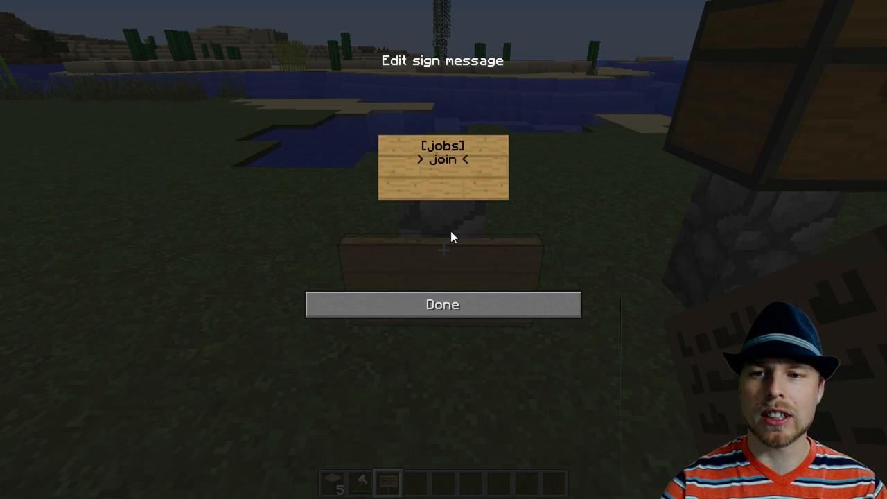
left_click(441, 304)
type("1")
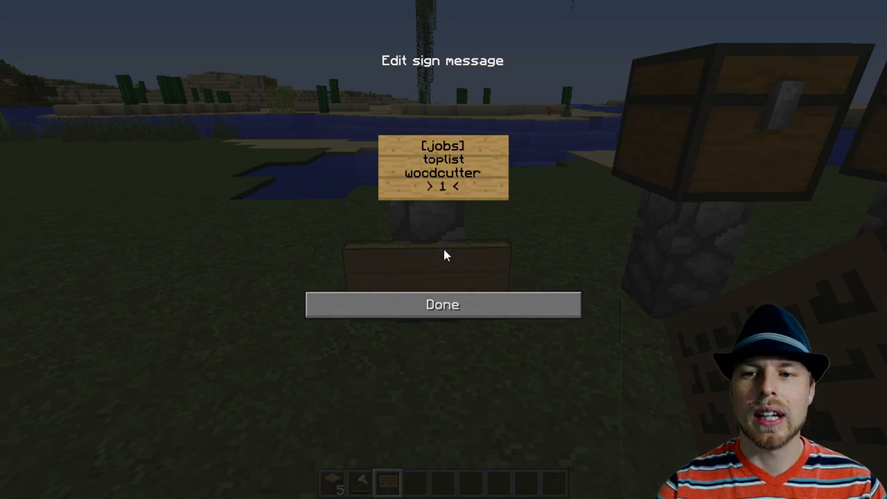
left_click(442, 304)
type("t")
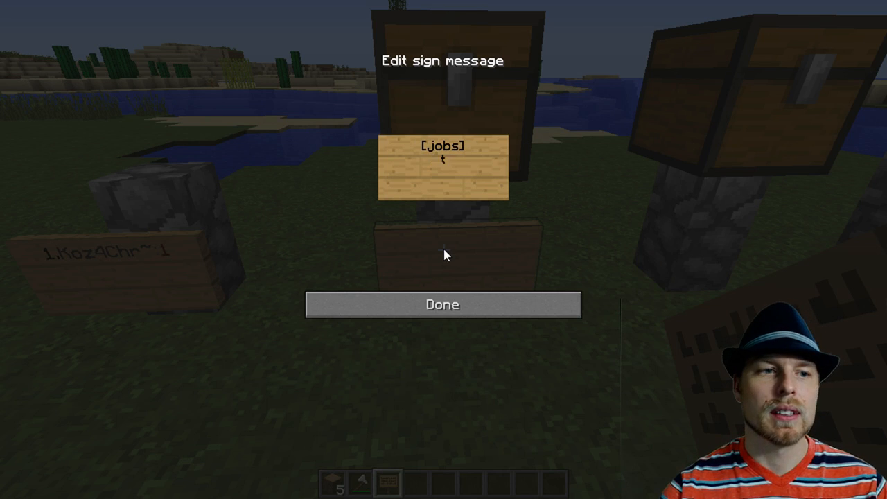
Step: Write signs [jobs] toplist woodcutter 1s and [jobs] gtoplist 1
type("oplist")
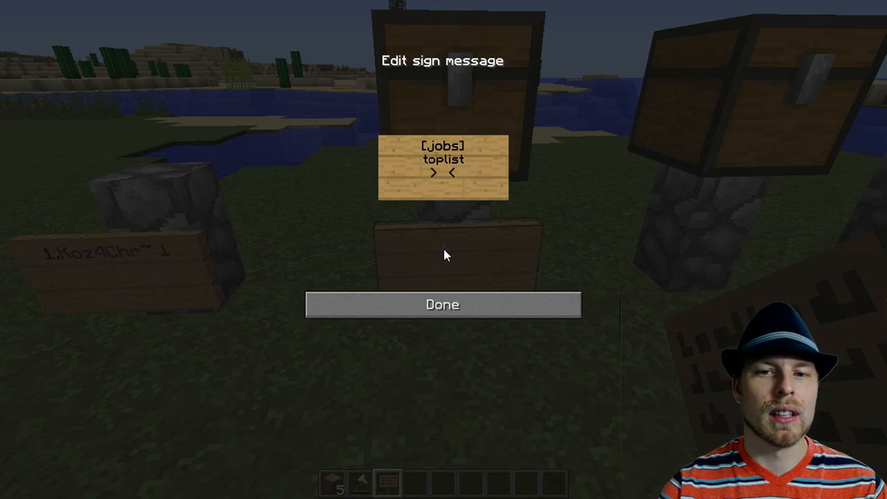
type("woodcutter")
left_click(443, 187)
type("1")
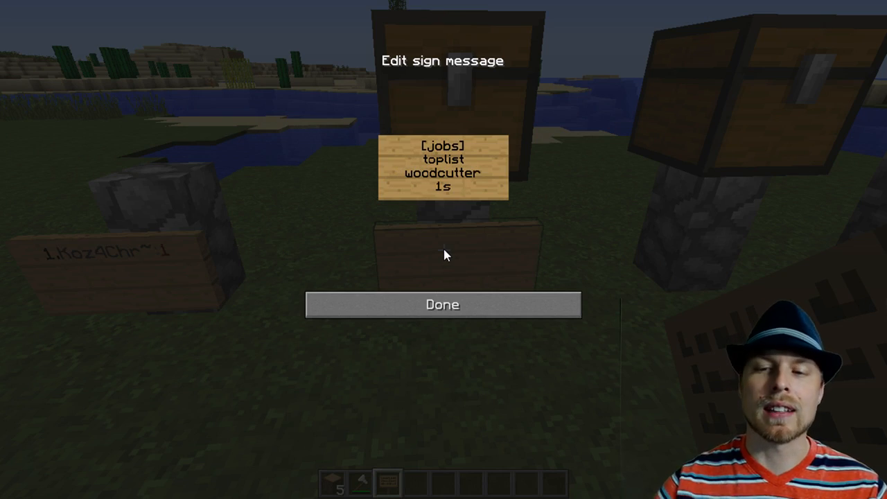
left_click(442, 304)
type("[job")
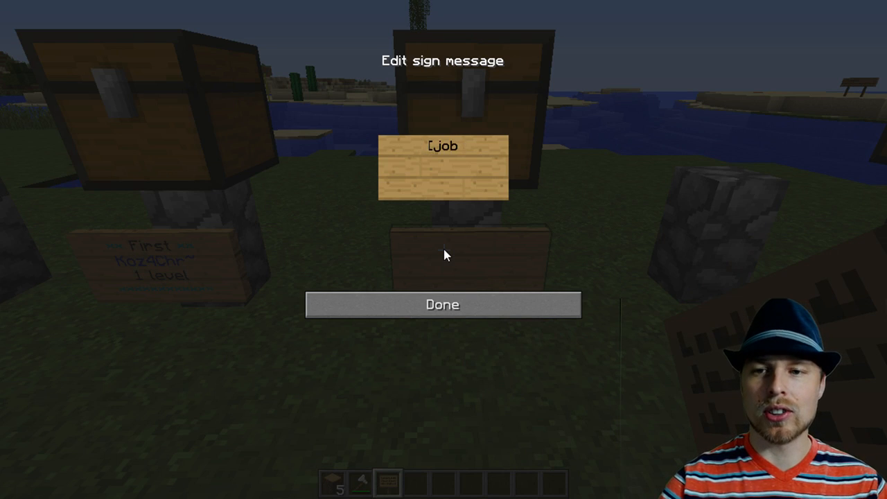
type("s]")
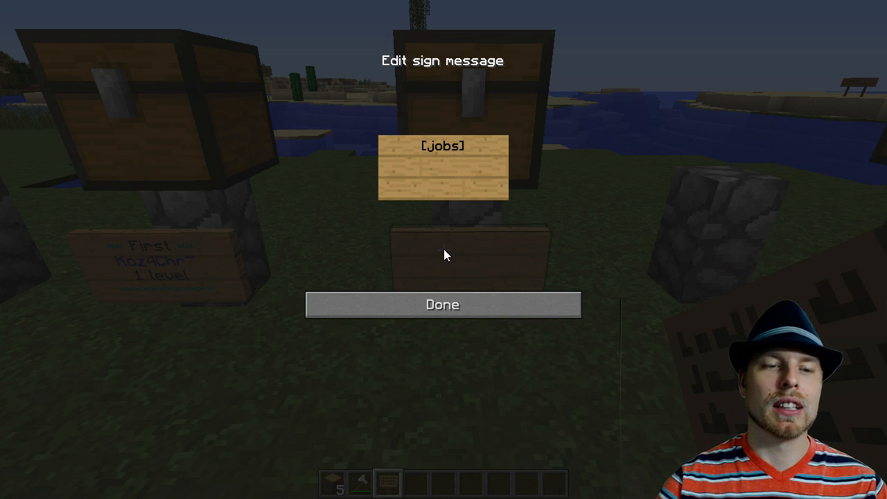
type("gtoplist")
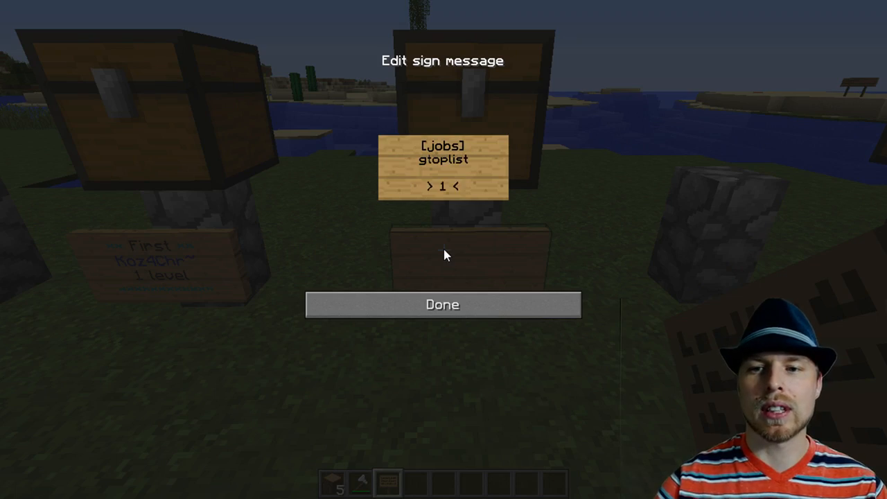
left_click(442, 304)
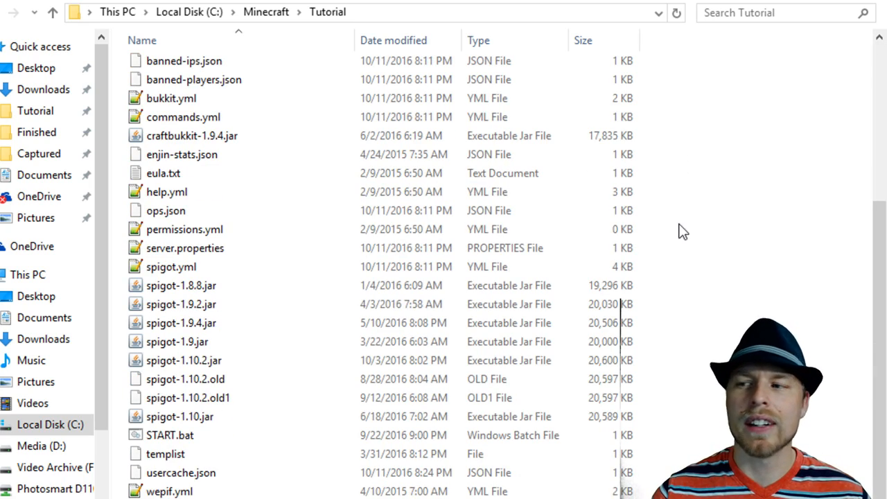
Step: Browse plugins > Jobs and TranslatableWords, then open the Jobs .yml config files
left_click(187, 397)
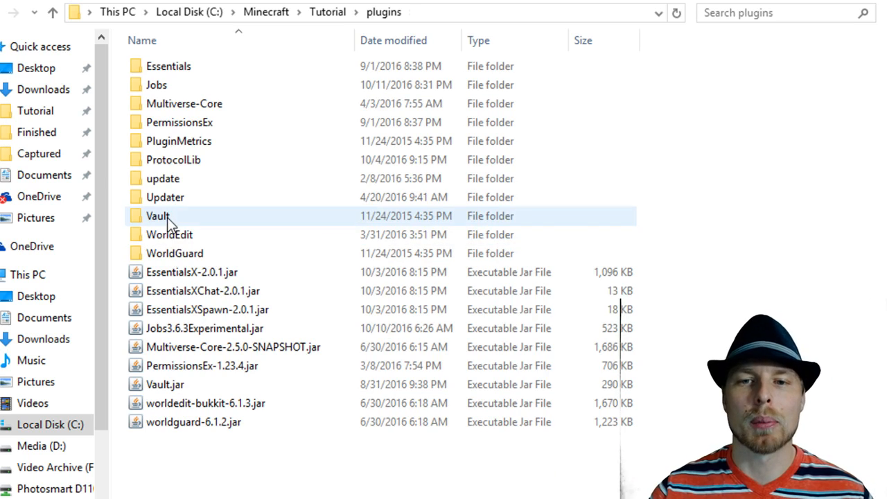
left_click(165, 385)
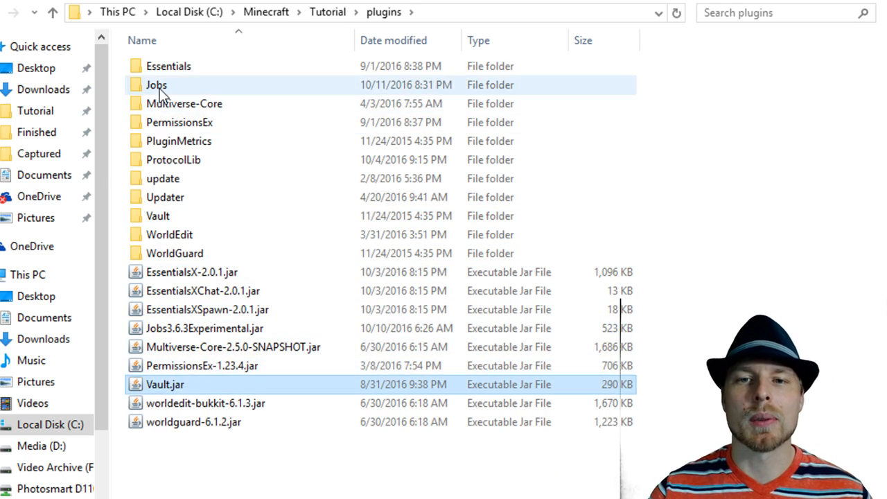
double_click(156, 84)
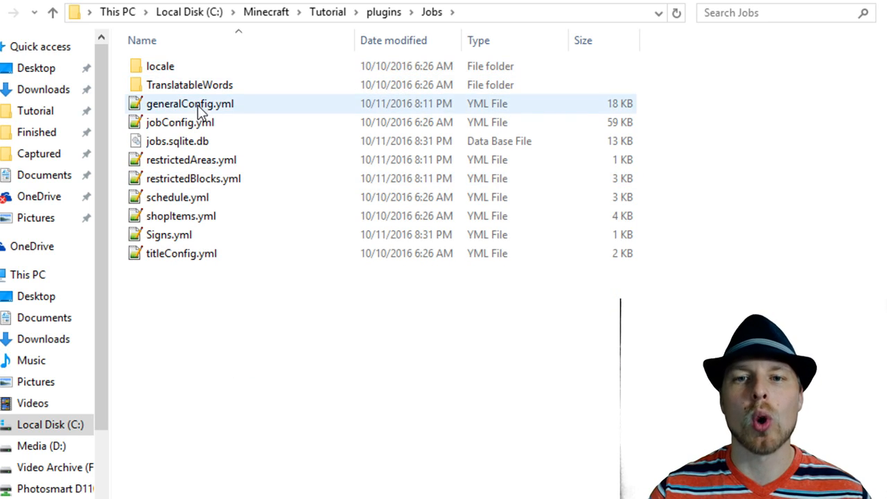
left_click(191, 159)
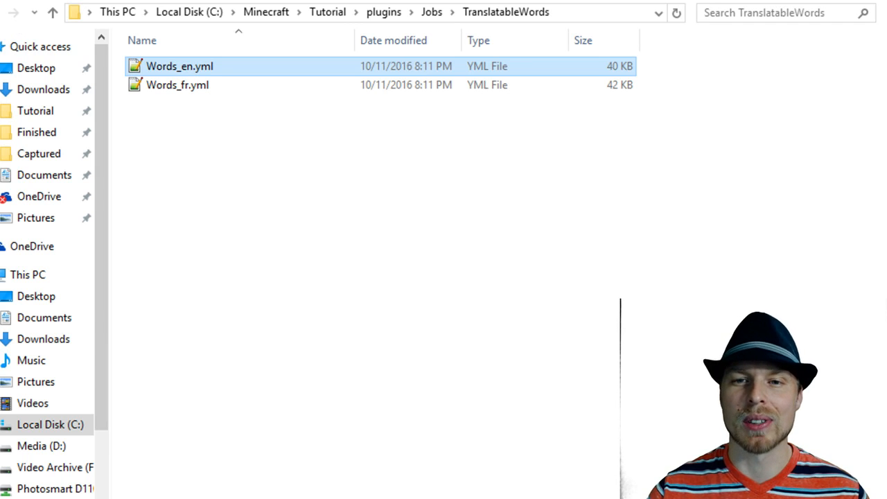
left_click(177, 85)
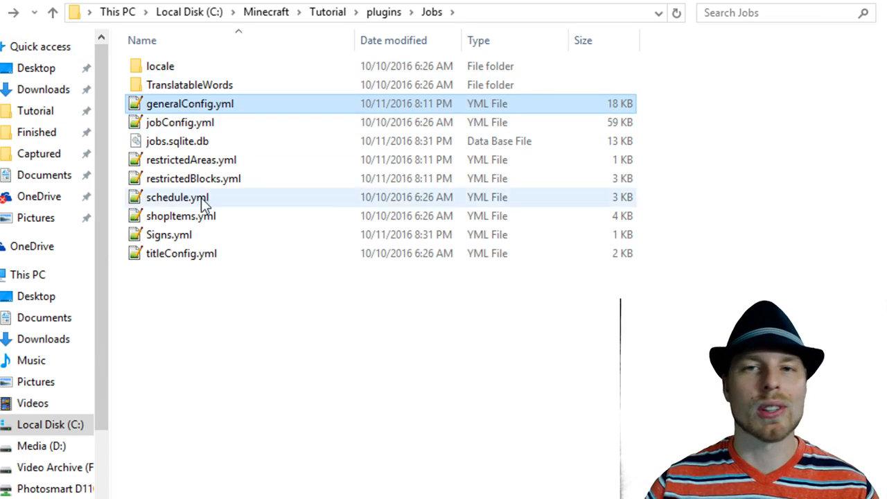
double_click(190, 103)
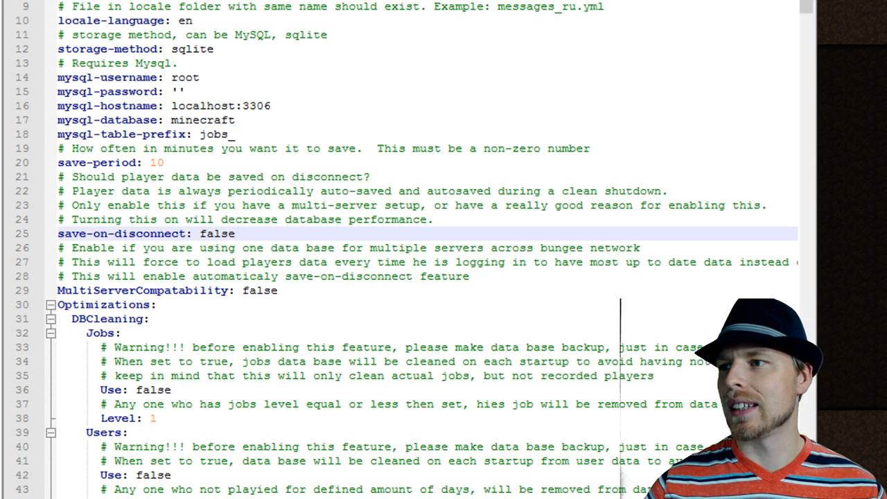
scroll("up", 3)
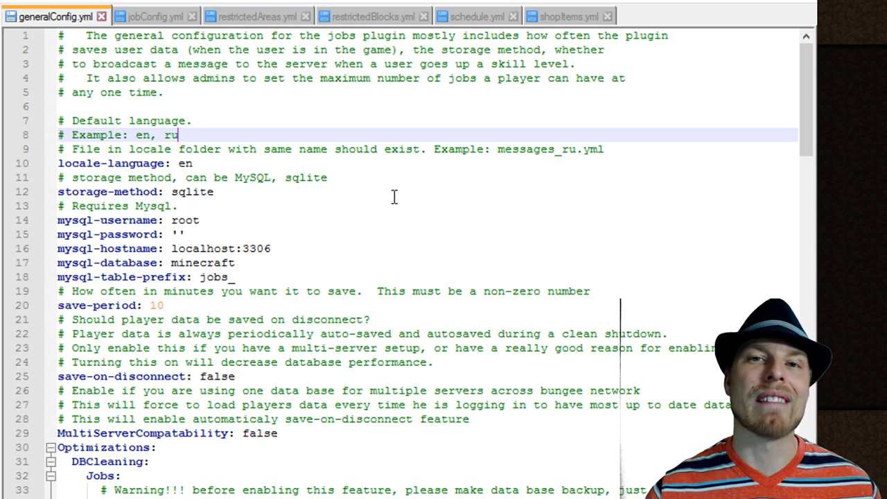
scroll("down", 3)
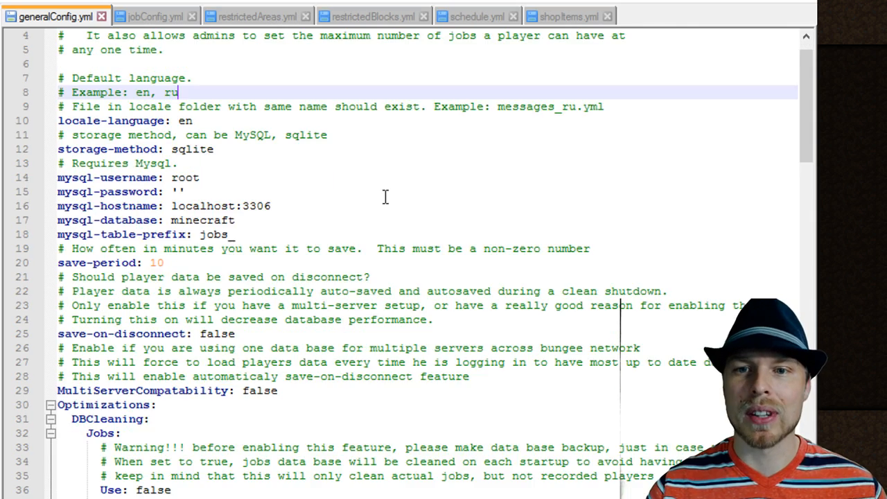
scroll("down", 3)
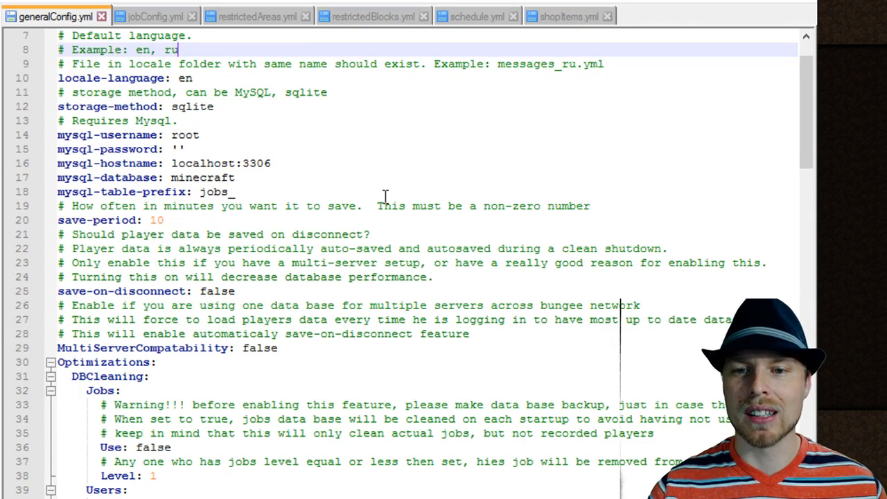
scroll("down", 3)
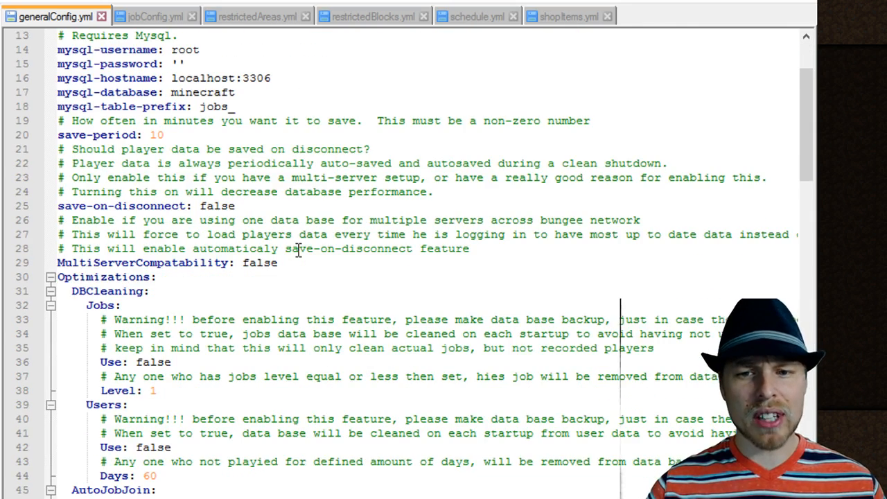
scroll("down", 3)
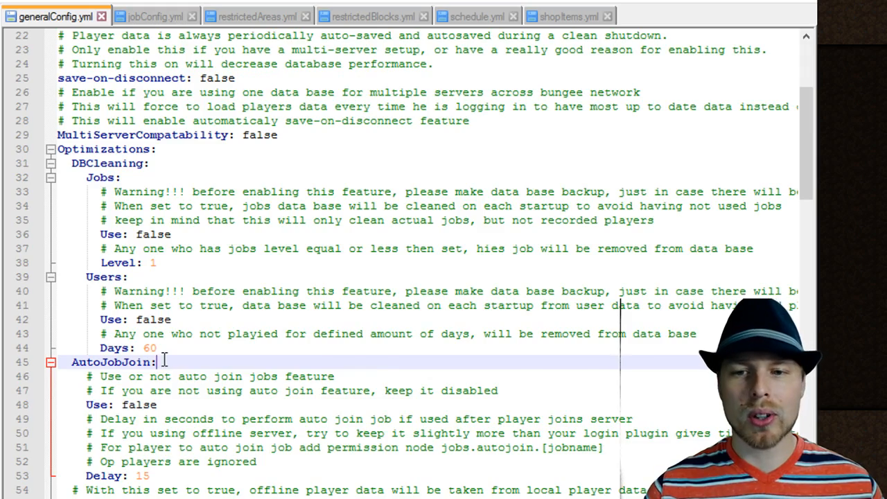
scroll("down", 3)
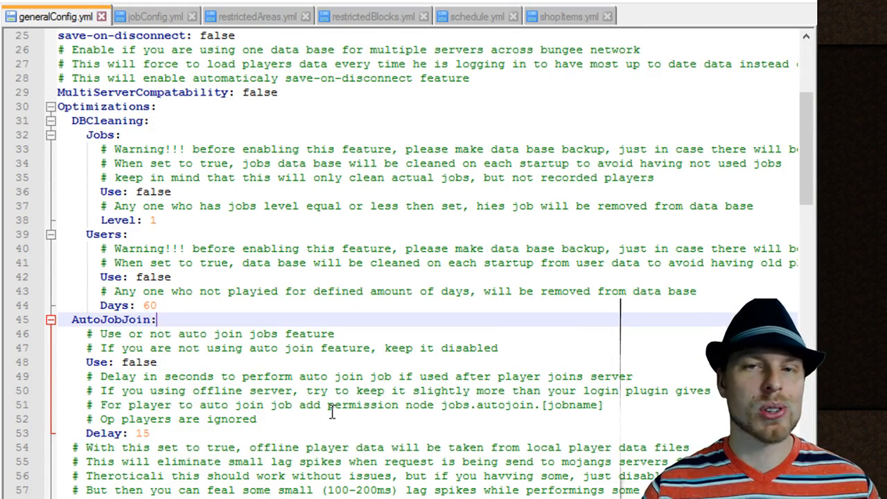
scroll("down", 3)
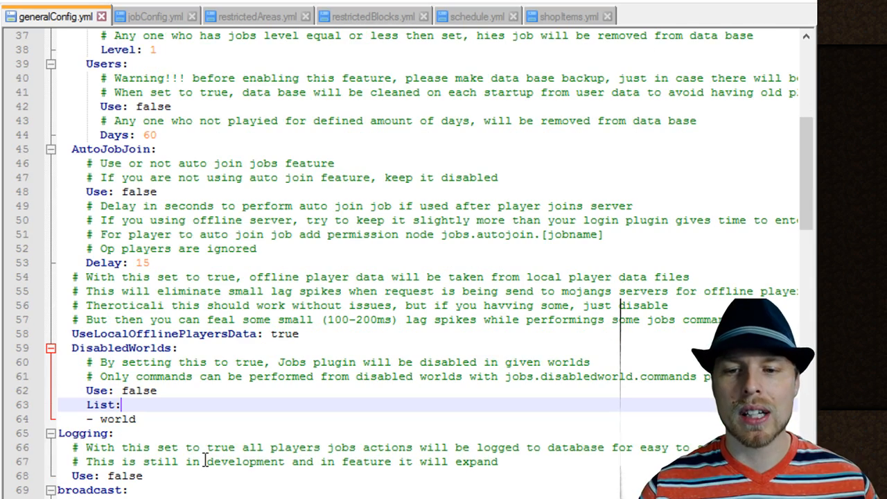
scroll("down", 3)
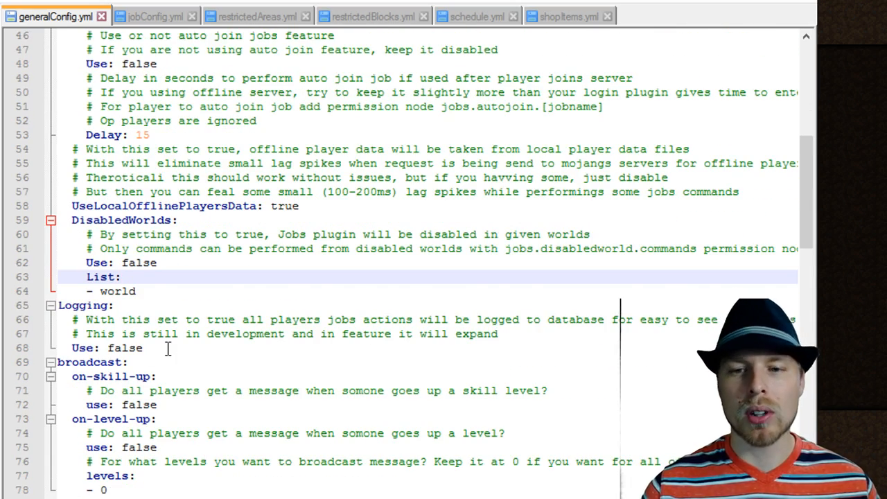
scroll("down", 3)
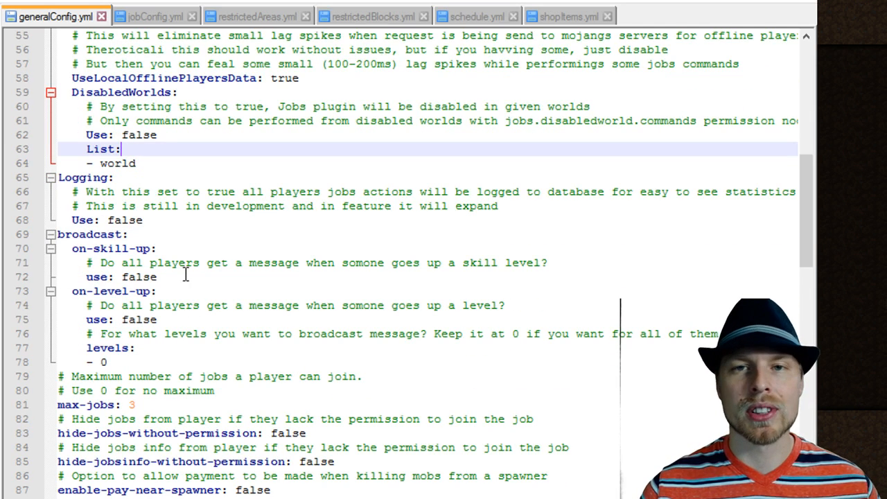
scroll("down", 3)
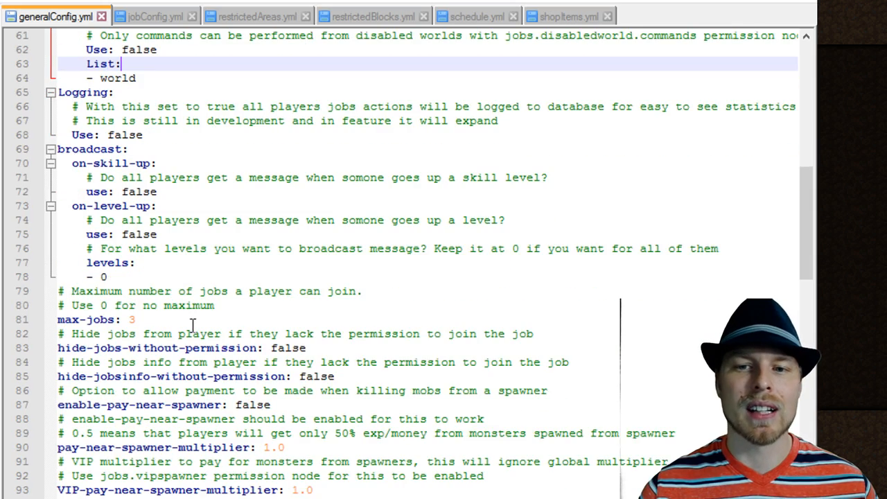
scroll("down", 3)
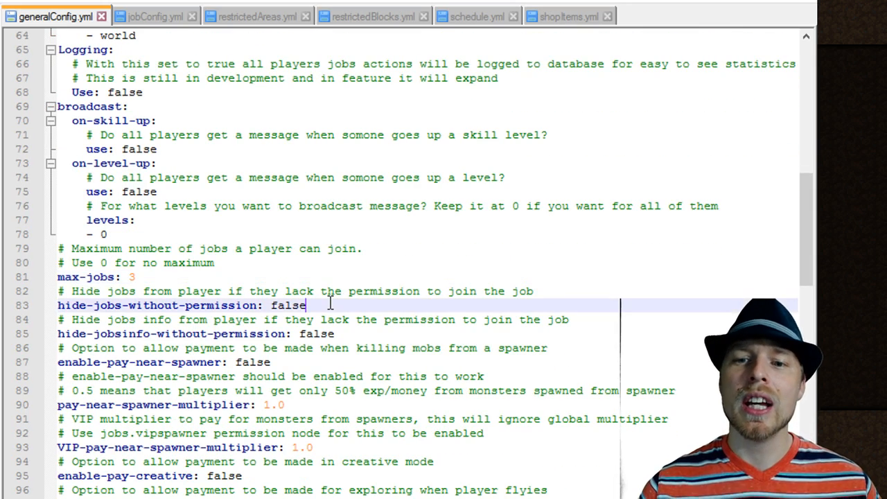
scroll("down", 3)
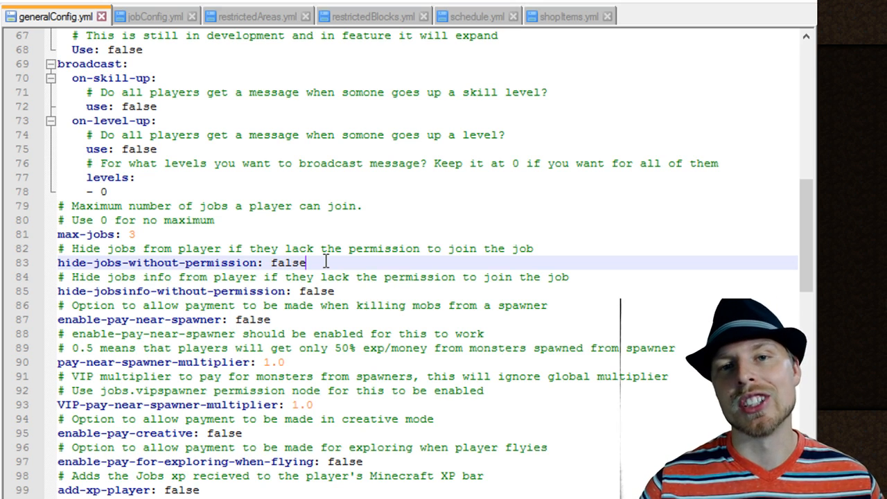
scroll("down", 3)
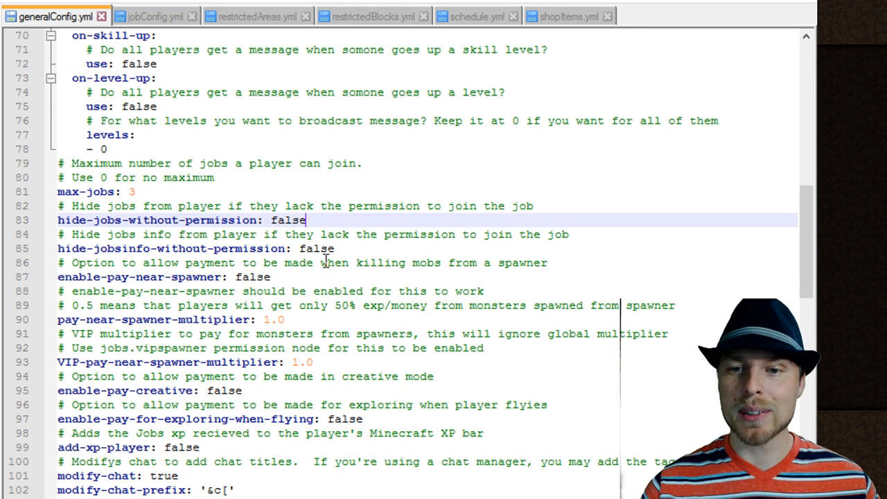
scroll("down", 3)
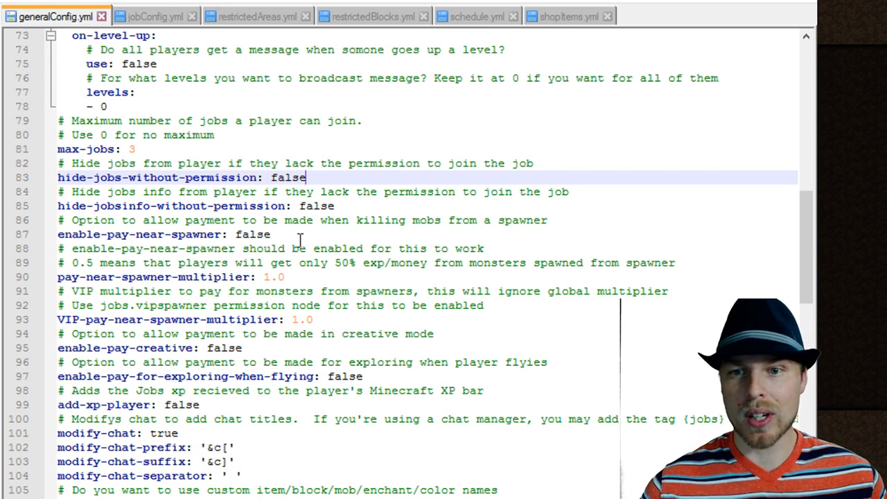
mouse_move(288, 248)
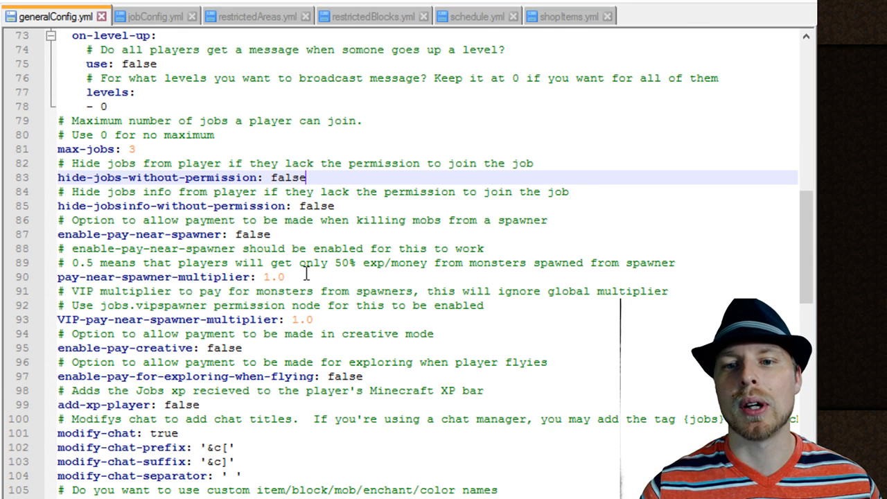
scroll("down", 3)
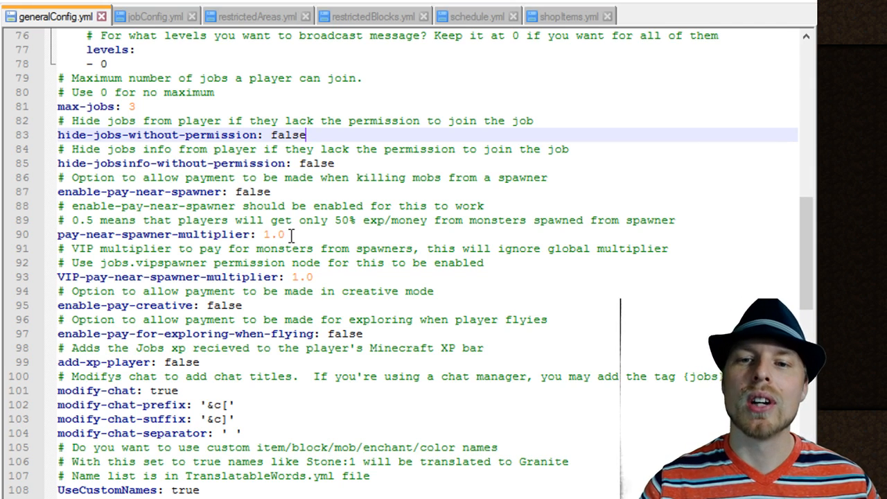
scroll("down", 3)
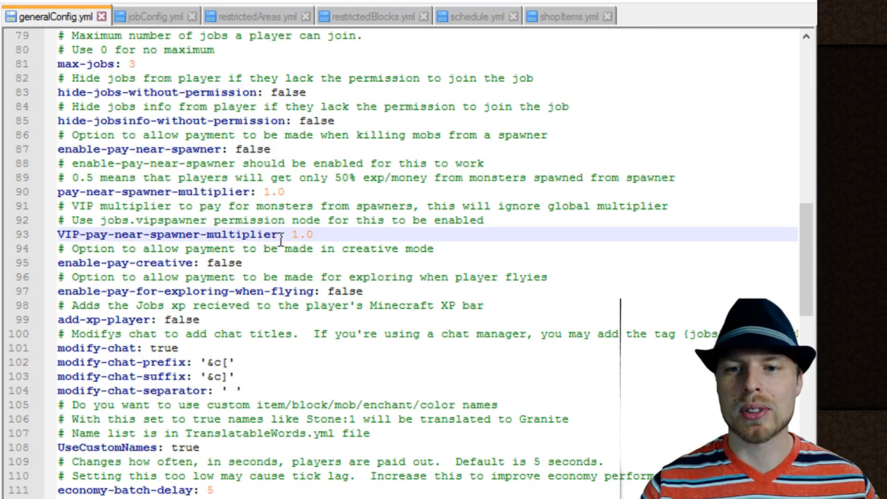
scroll("down", 3)
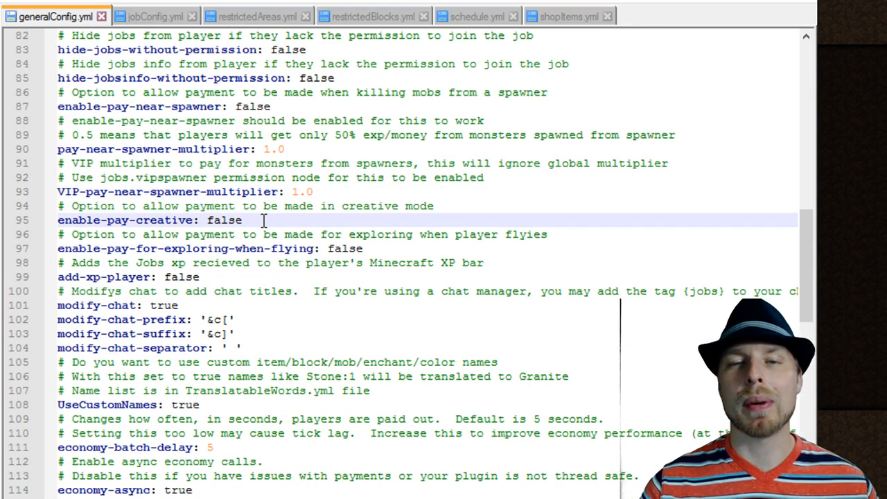
scroll("down", 3)
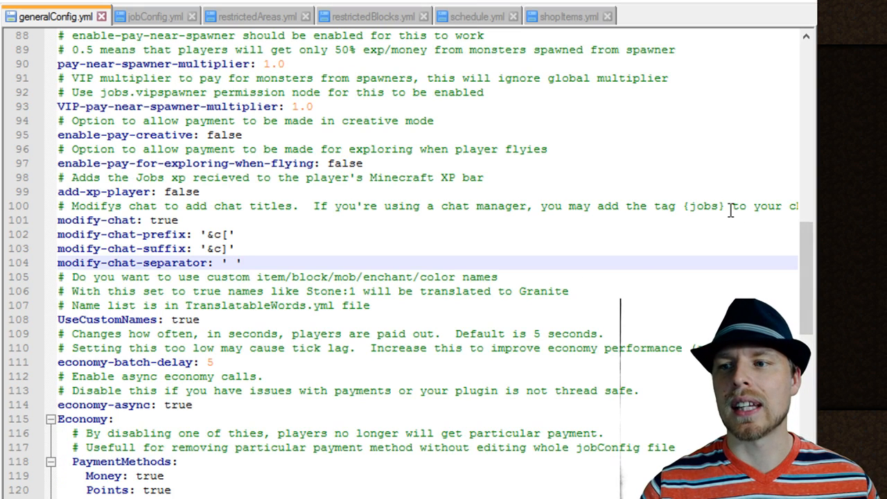
double_click(701, 206)
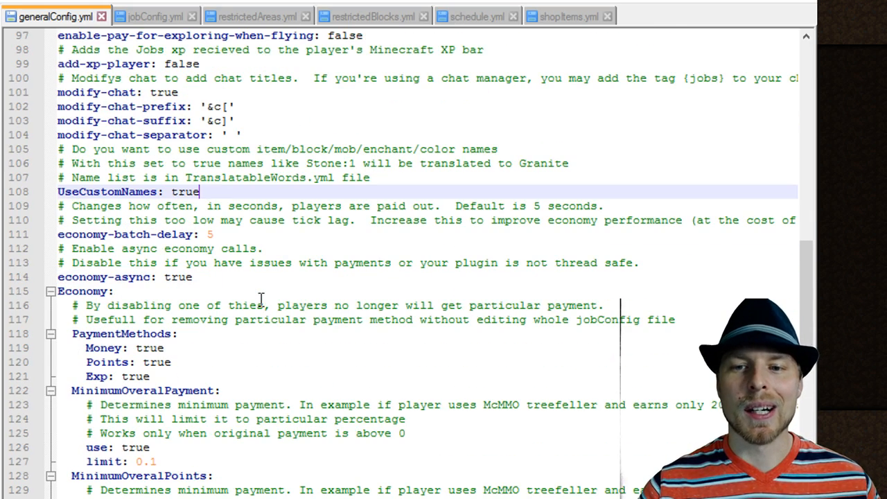
left_click(211, 234)
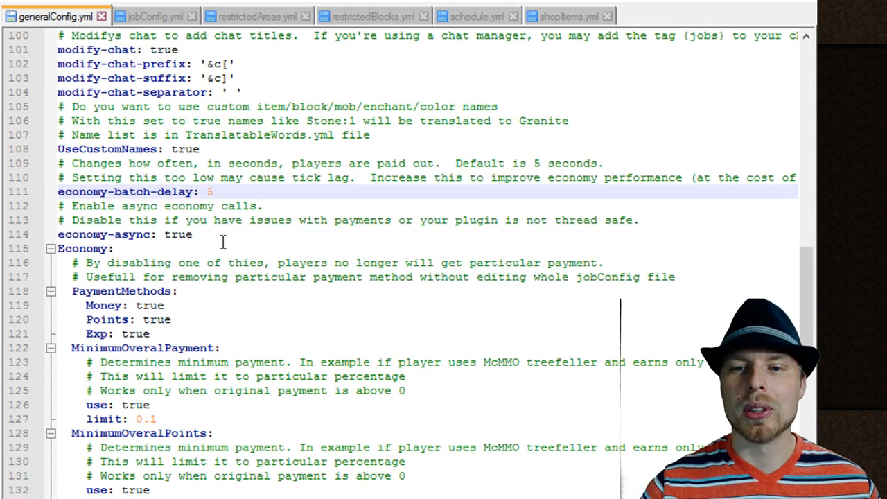
scroll("down", 3)
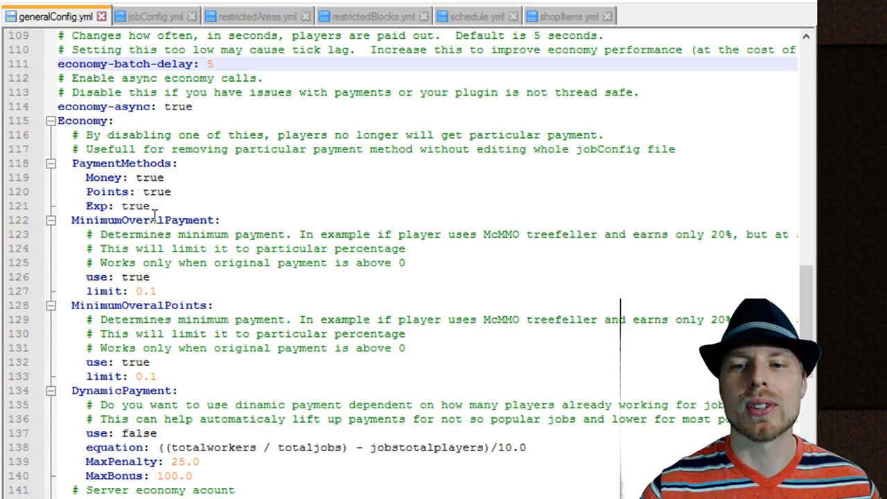
scroll("down", 3)
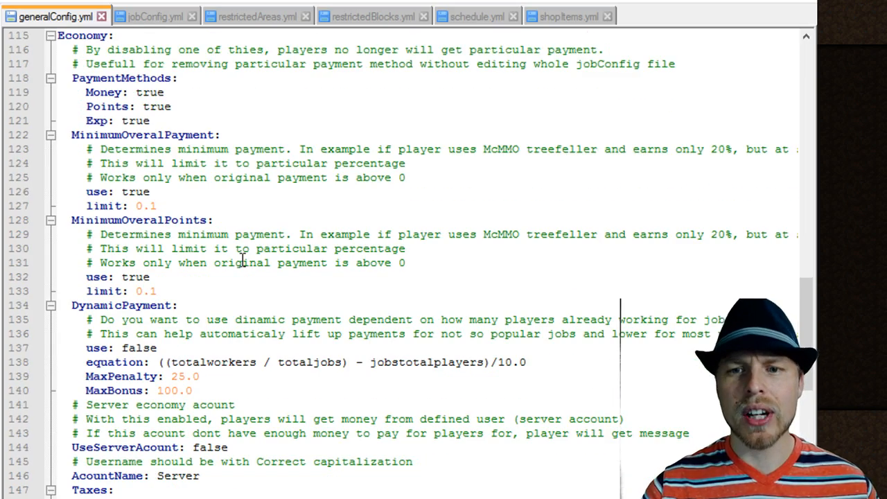
scroll("down", 3)
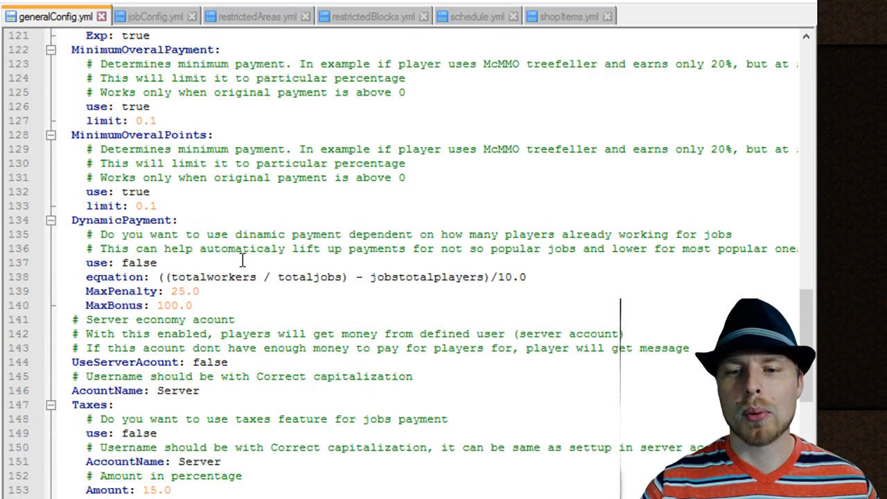
scroll("down", 3)
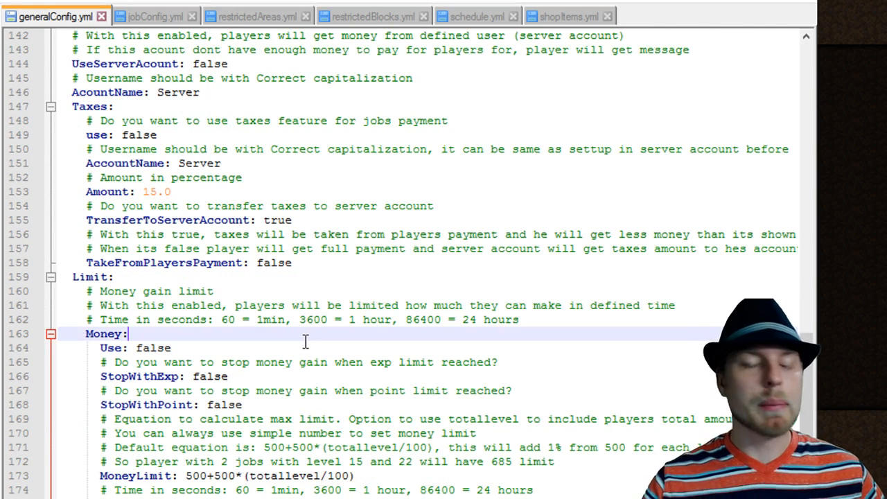
scroll("down", 3)
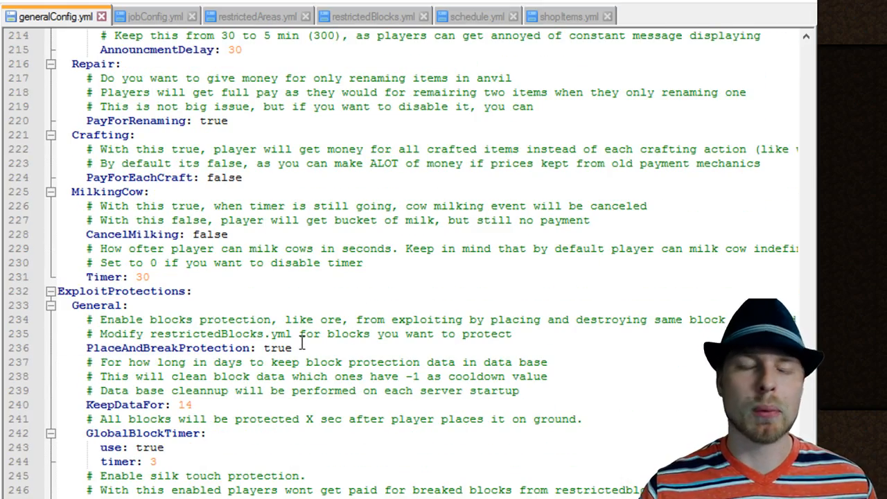
scroll("down", 3)
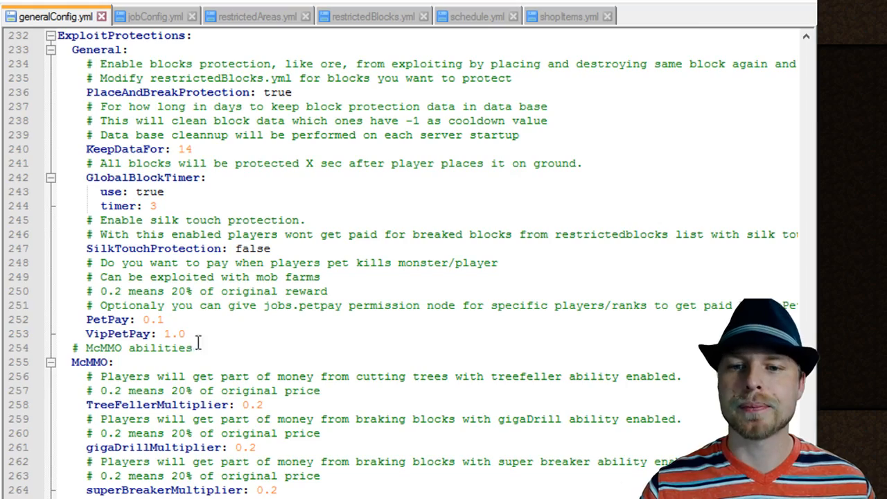
scroll("down", 3)
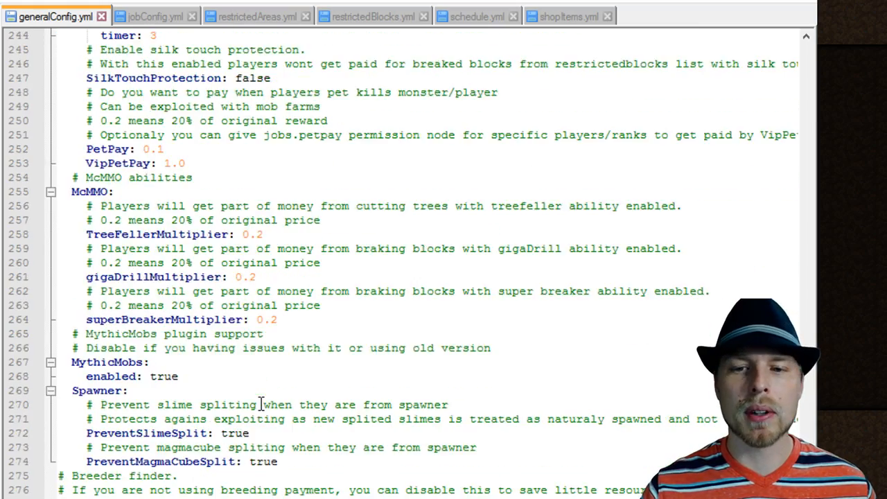
scroll("down", 3)
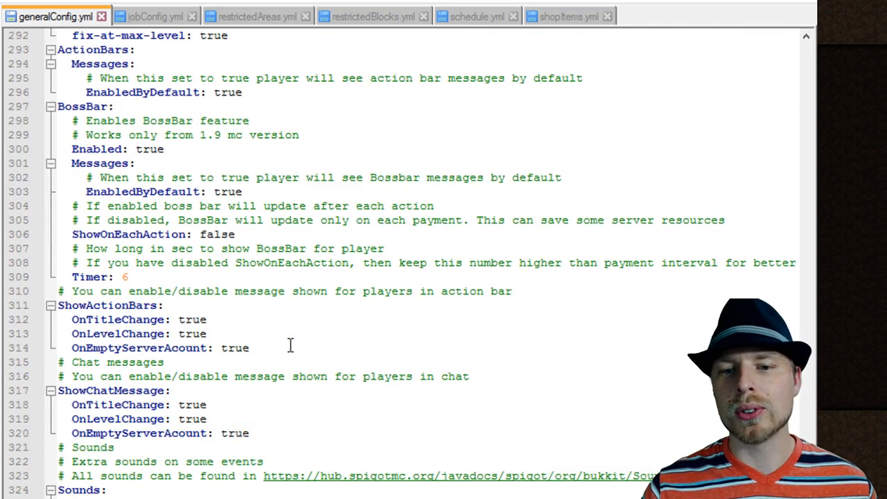
scroll("down", 3)
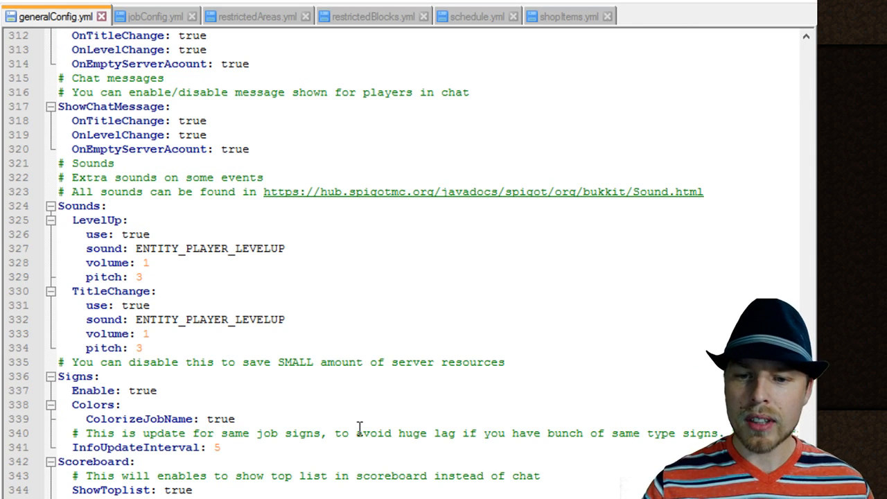
scroll("down", 3)
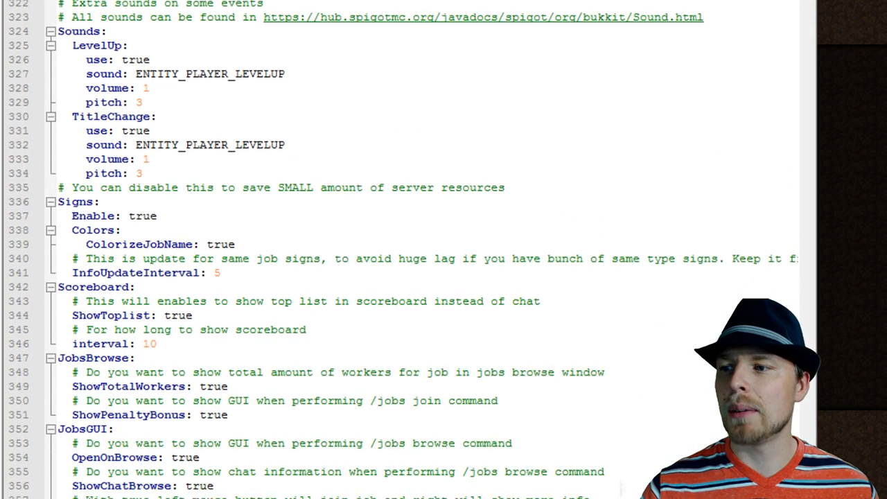
scroll("down", 3)
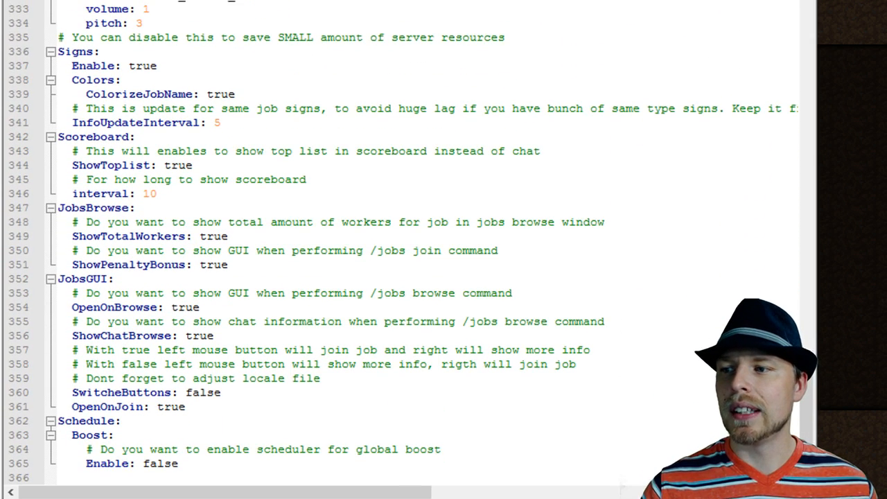
scroll("down", 3)
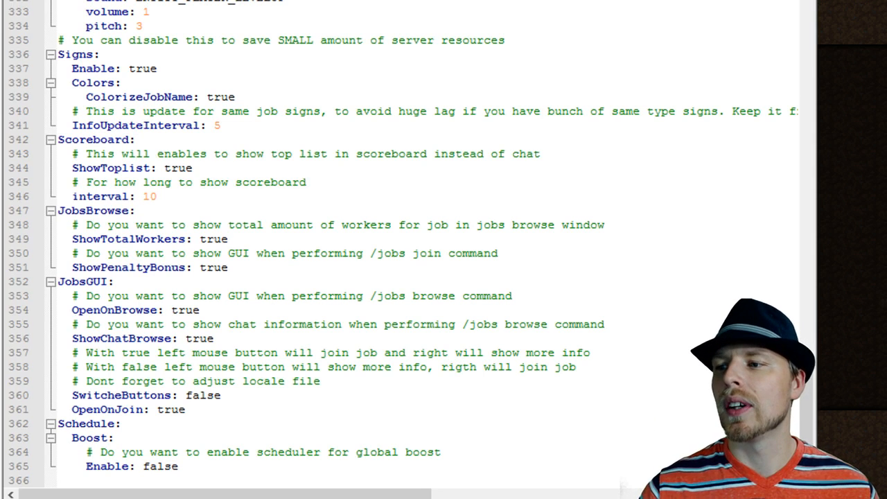
scroll("up", 3)
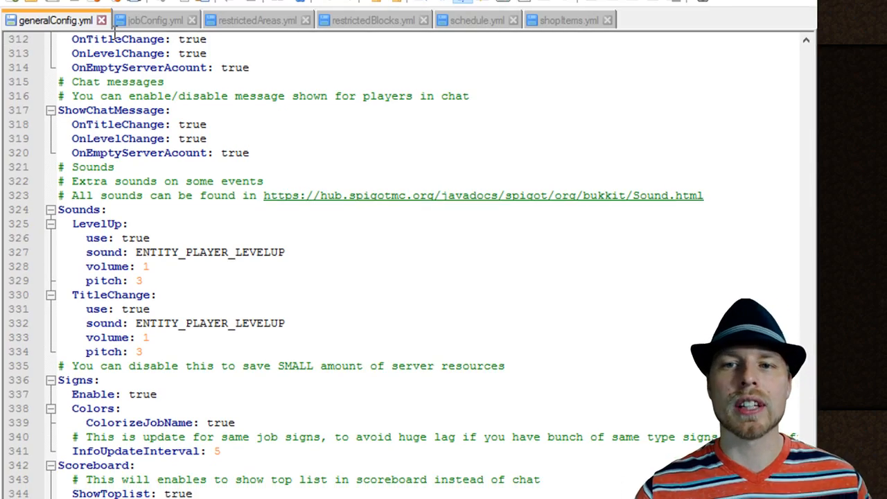
Step: Read jobConfig.yml from the example job basics down to permissions, conditions and level commands
left_click(148, 20)
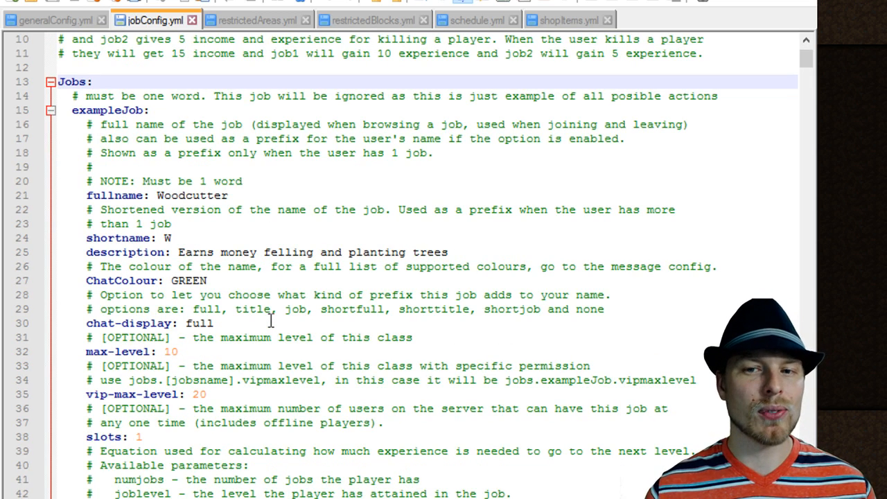
scroll("down", 3)
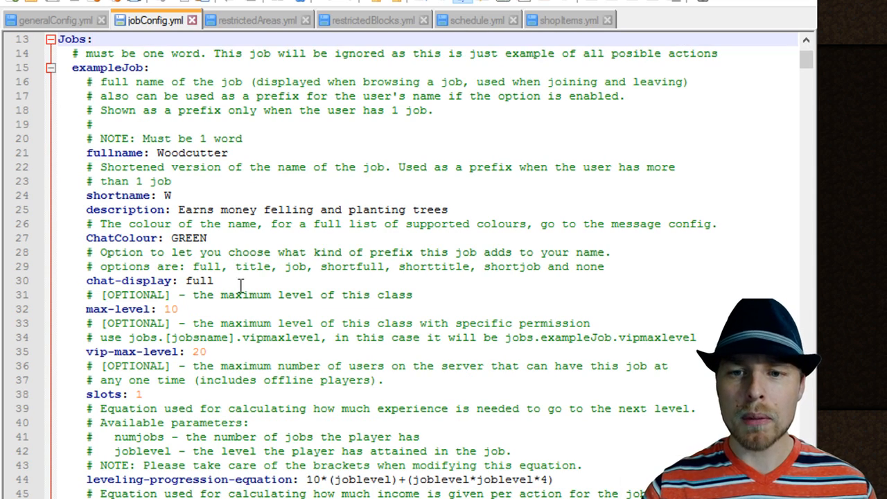
left_click(220, 280)
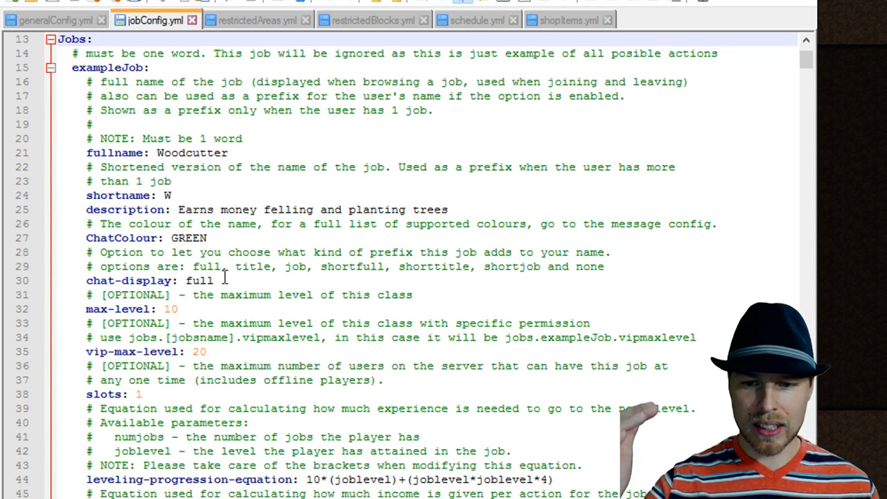
scroll("down", 3)
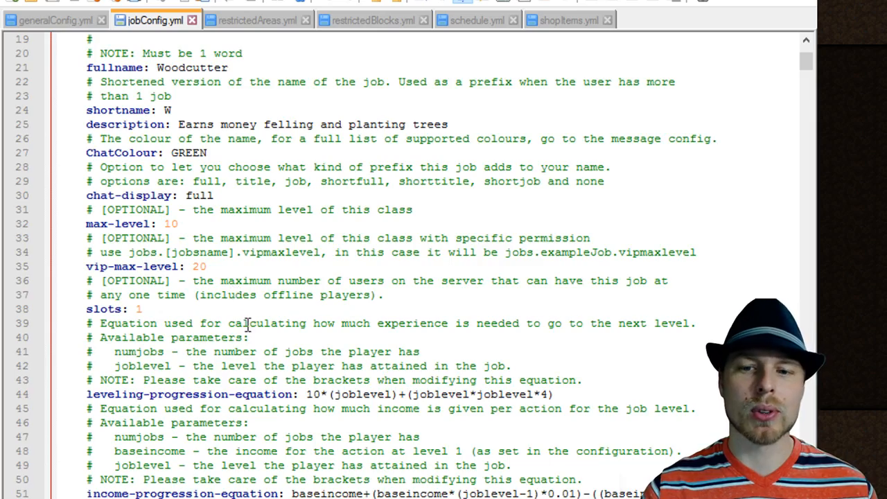
scroll("down", 3)
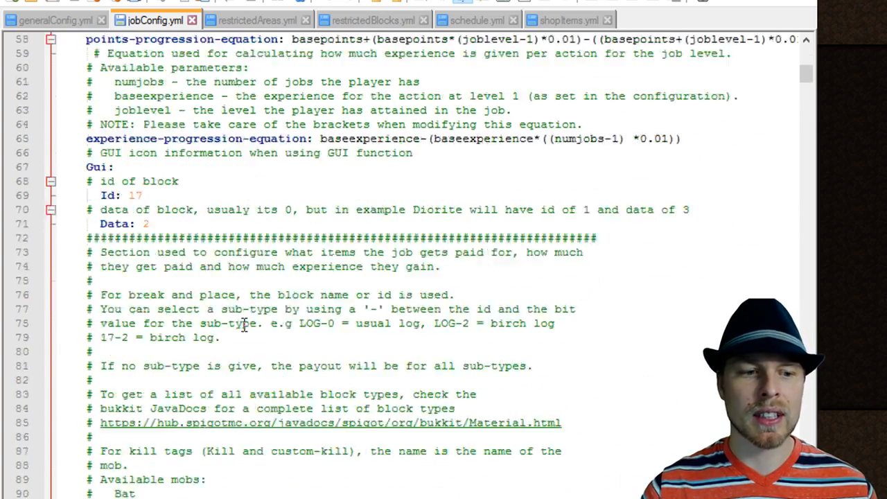
scroll("down", 3)
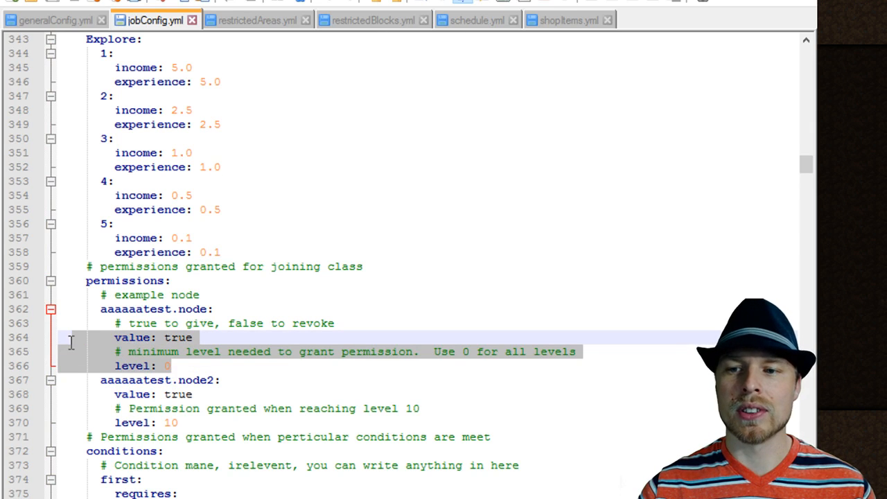
mouse_move(199, 317)
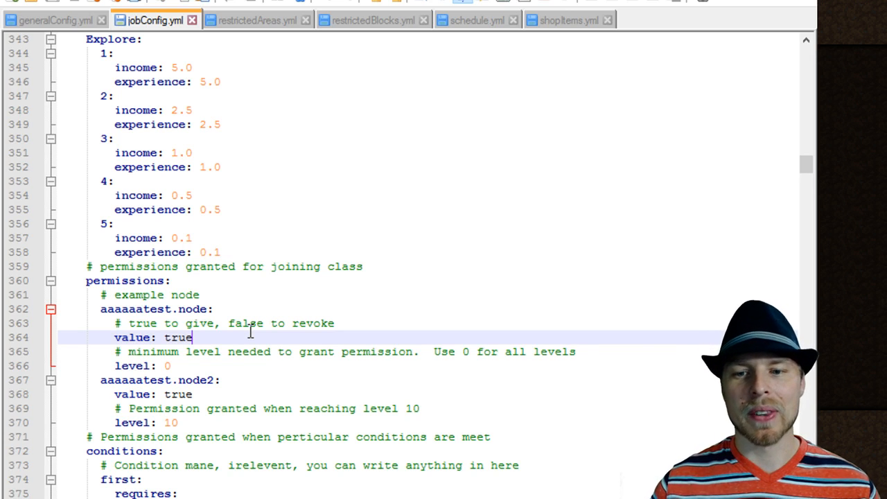
scroll("down", 3)
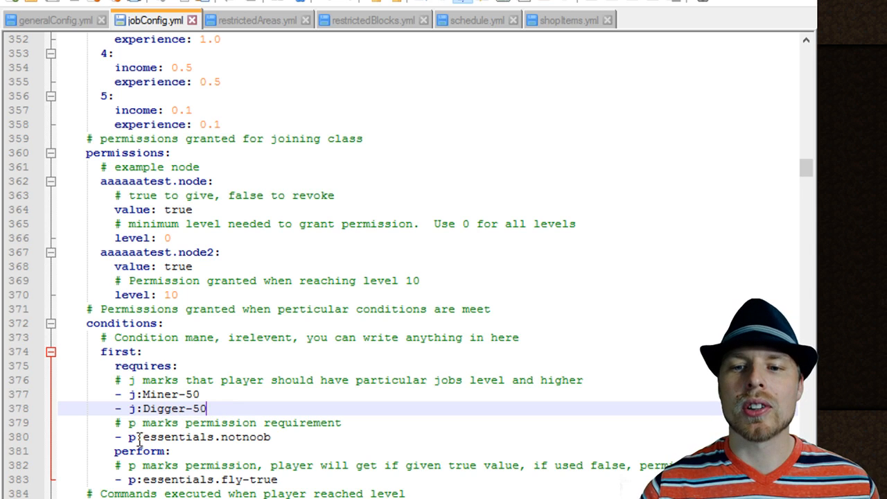
scroll("down", 3)
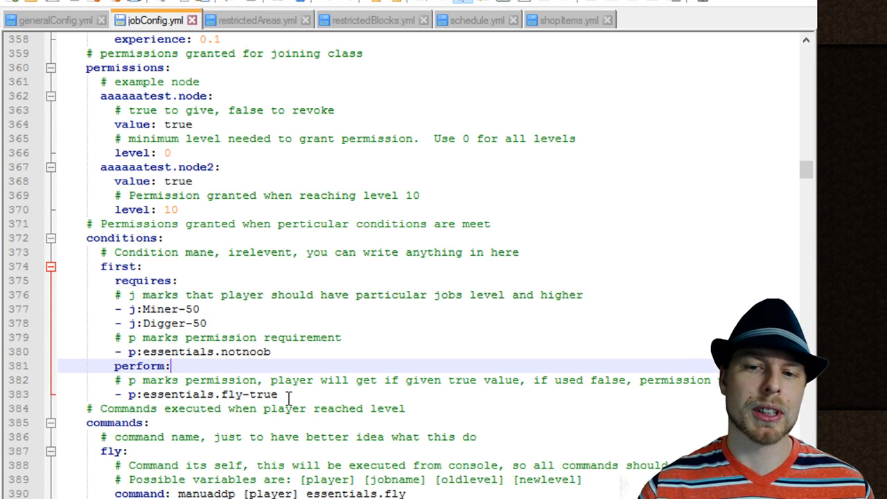
scroll("down", 3)
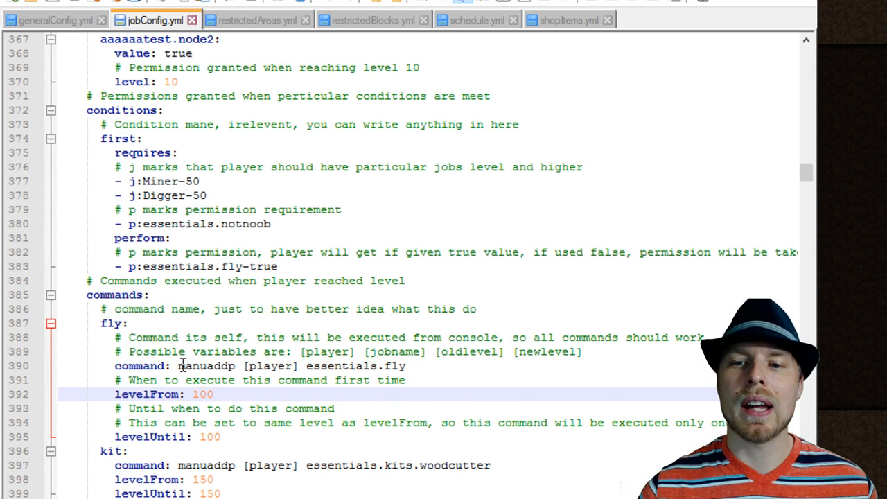
double_click(206, 366)
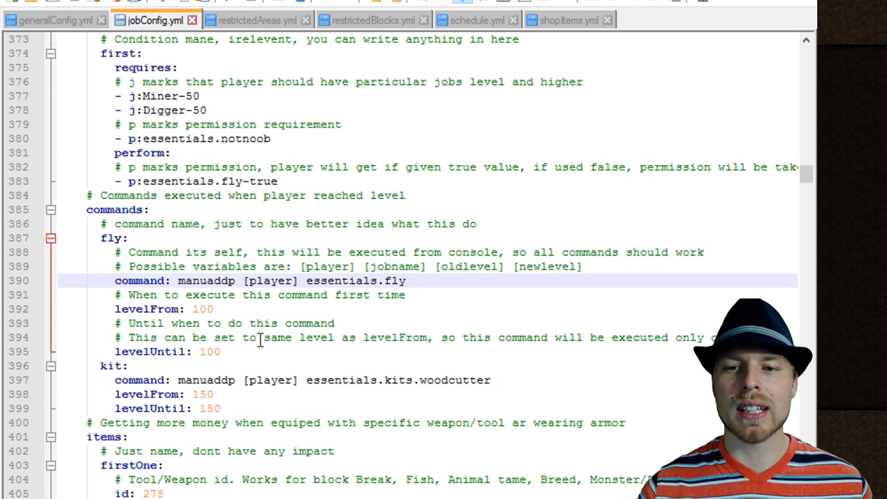
scroll("down", 3)
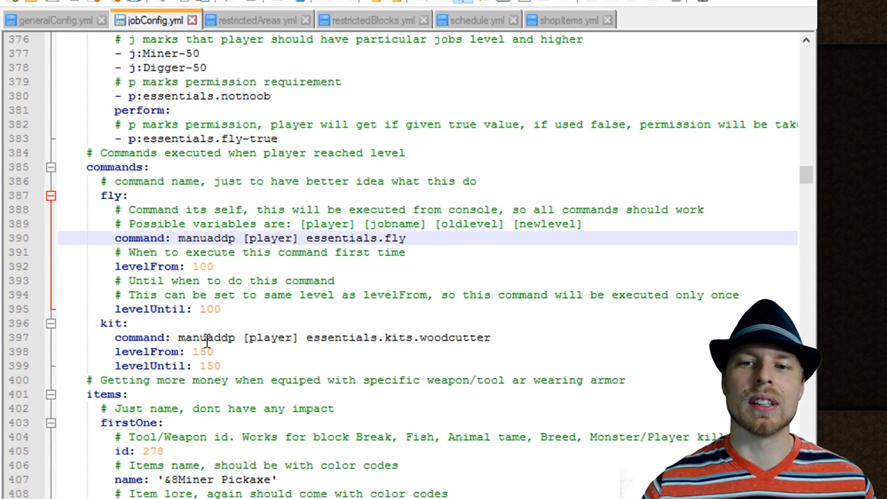
mouse_move(416, 337)
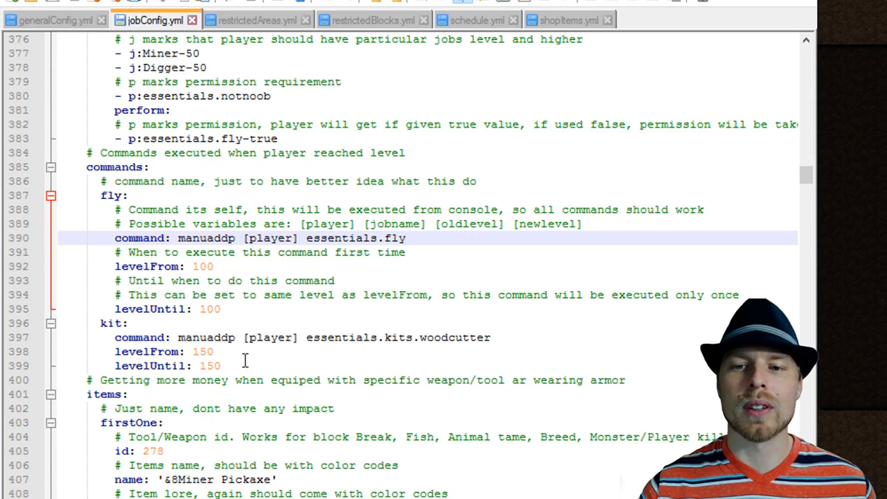
scroll("down", 3)
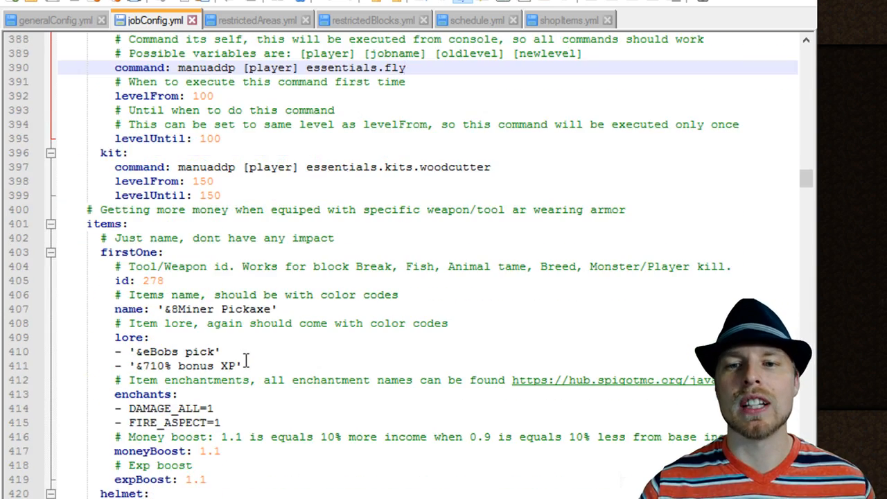
scroll("down", 3)
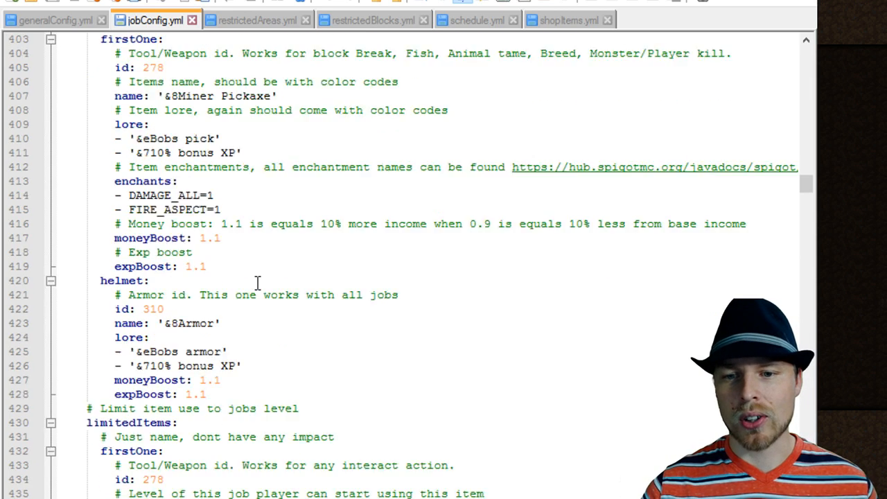
scroll("down", 3)
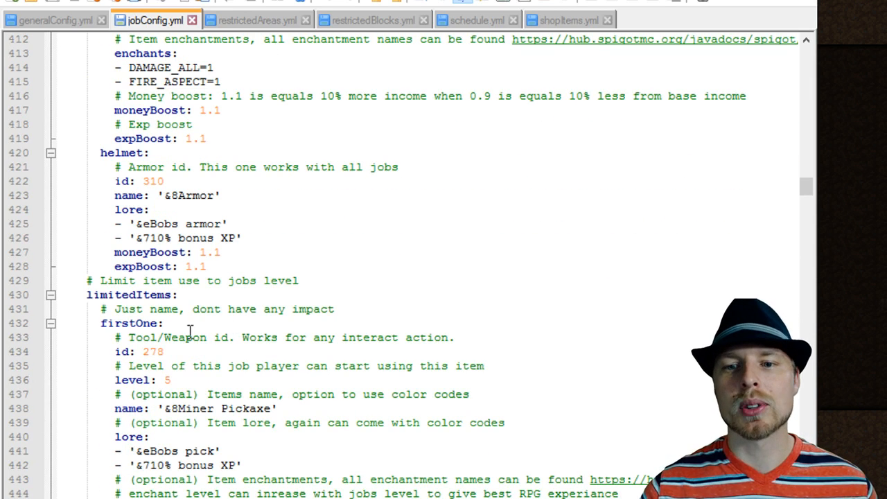
left_click(458, 379)
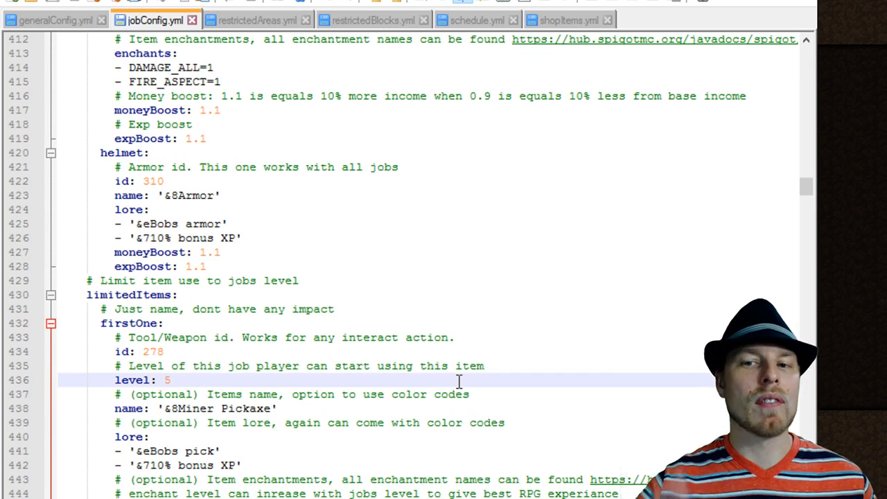
scroll("down", 3)
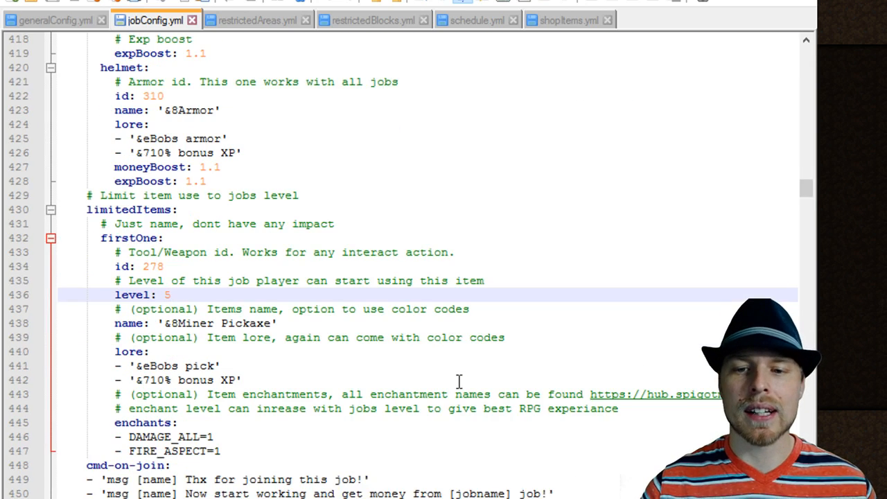
scroll("down", 3)
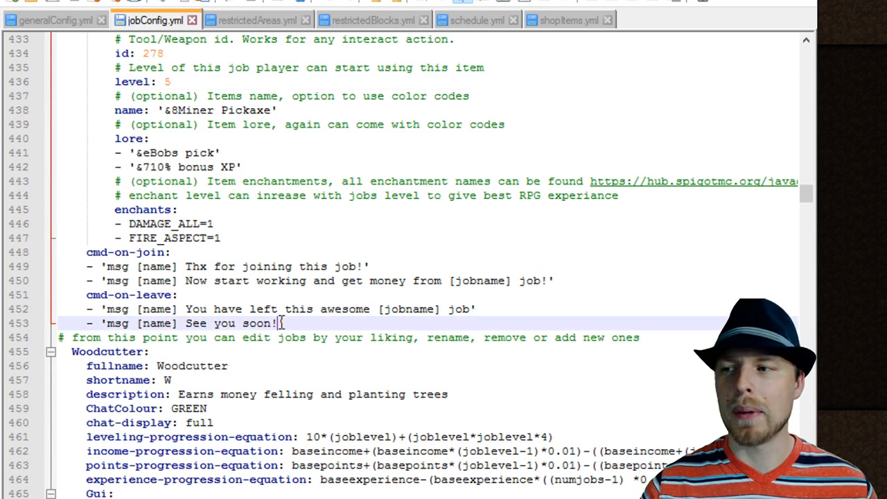
scroll("down", 3)
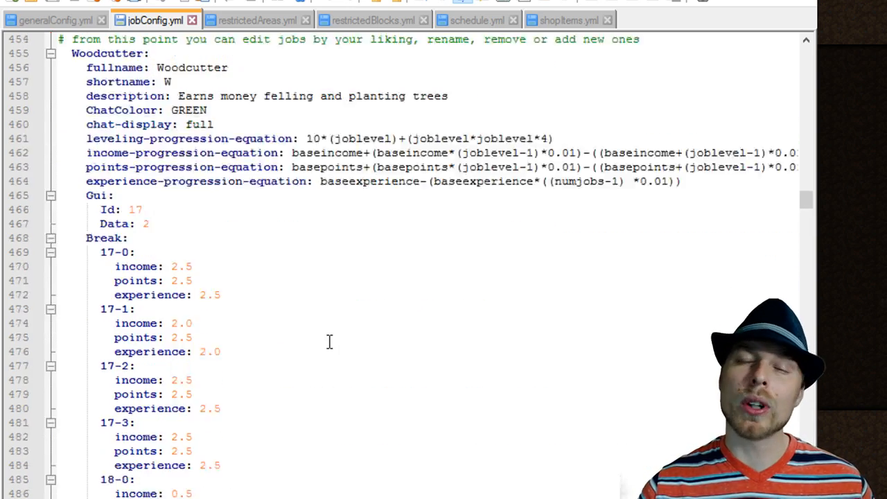
scroll("down", 3)
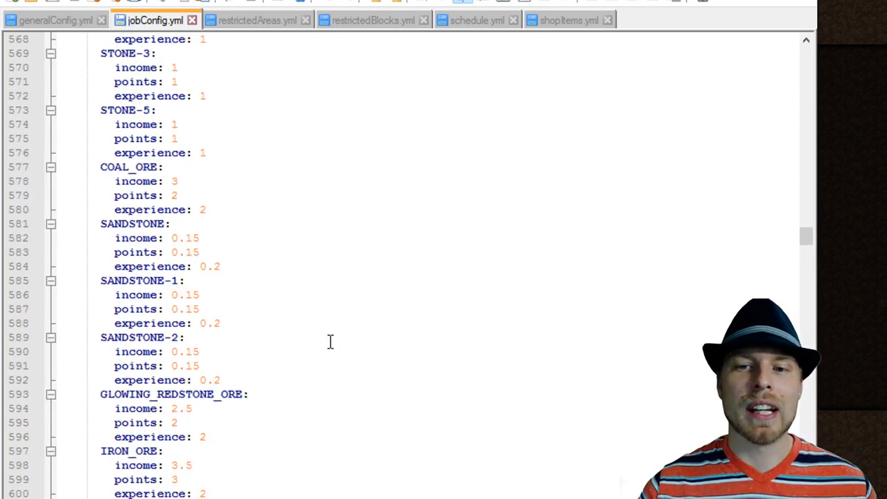
scroll("down", 3)
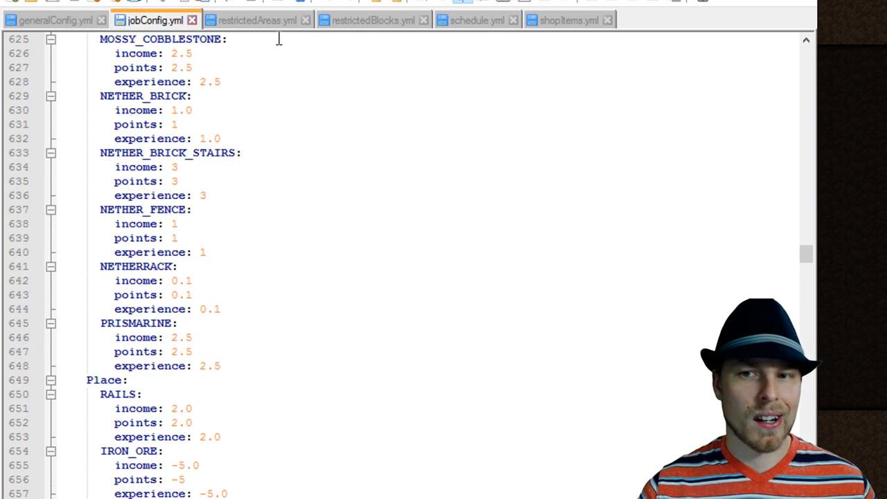
Step: View restrictedAreas.yml with its commented example areas, multipliers and corner coordinates
left_click(254, 20)
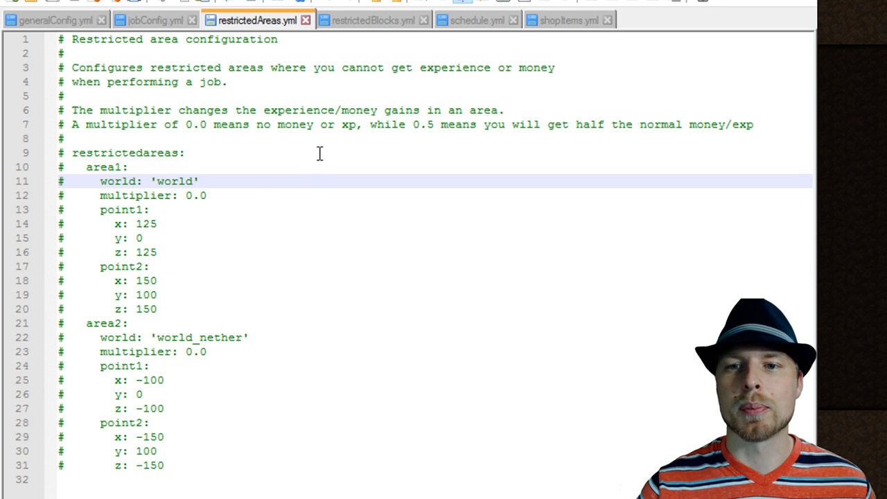
Step: View restrictedBlocks.yml listing sapling, leaves, grass and rails with 60-second timers
left_click(373, 19)
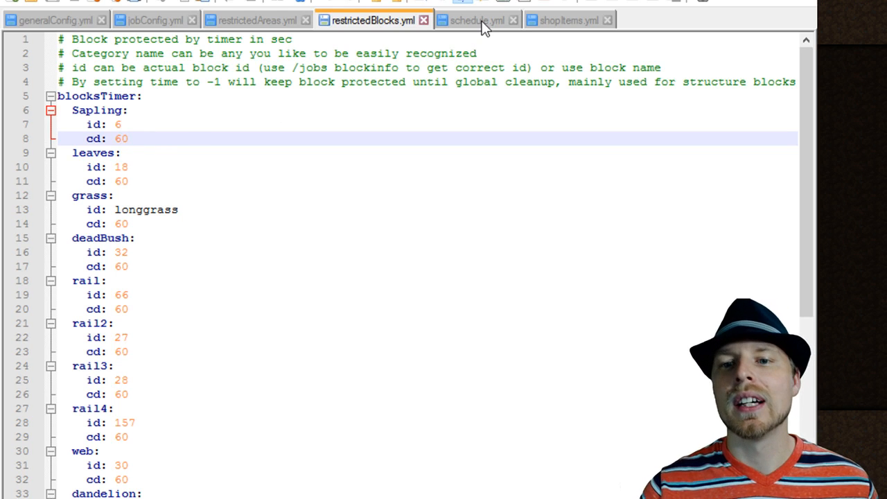
mouse_move(458, 33)
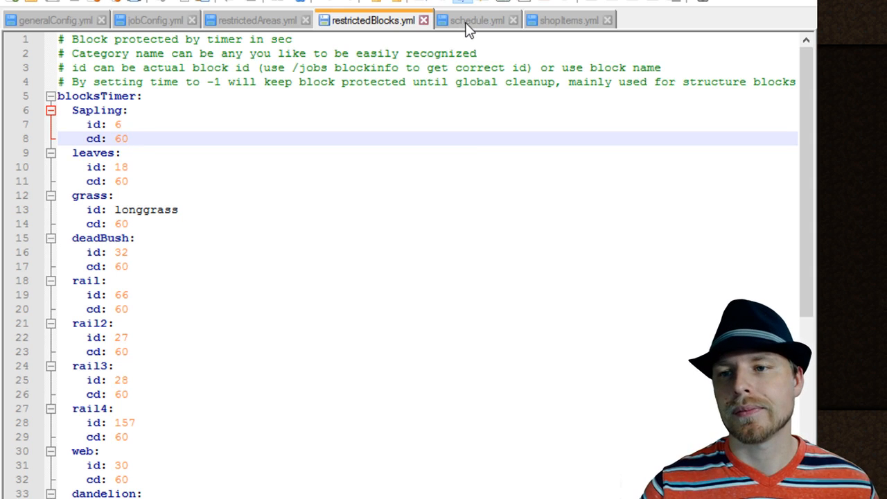
Step: Review the NightBoost section in schedule.yml, then view the SuperPickAxe entry in shopItems.yml
left_click(477, 20)
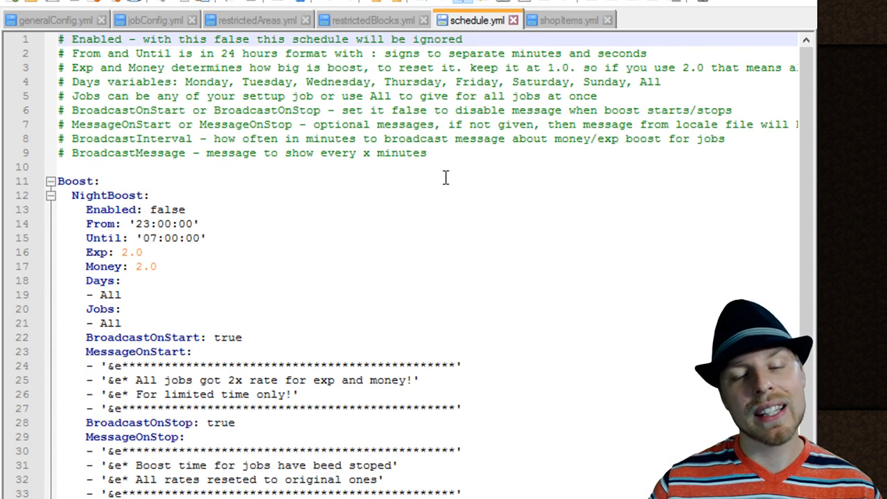
scroll("down", 3)
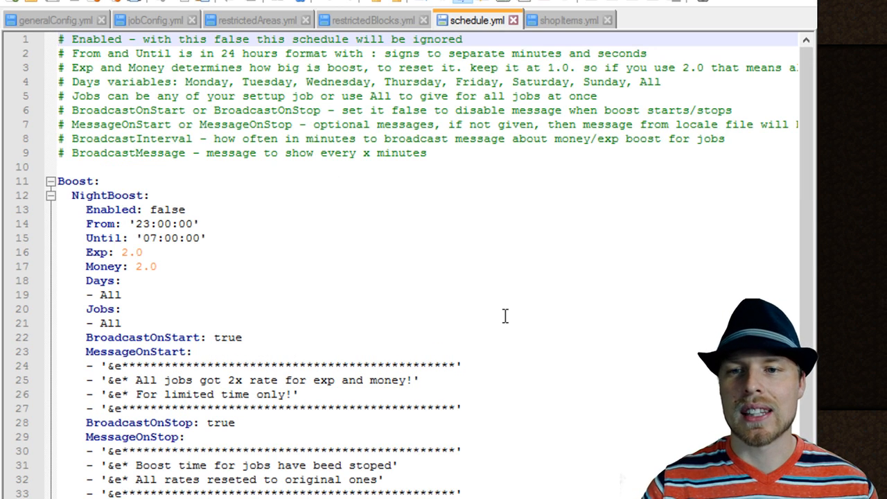
scroll("down", 3)
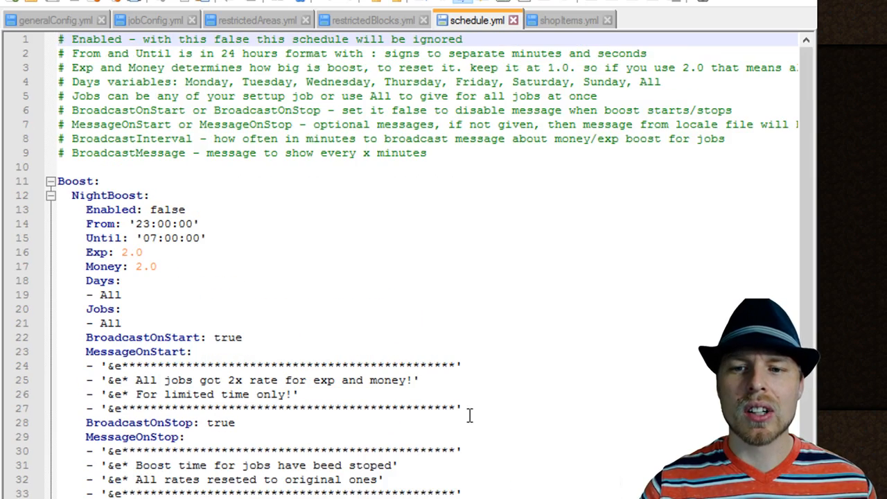
left_click(568, 19)
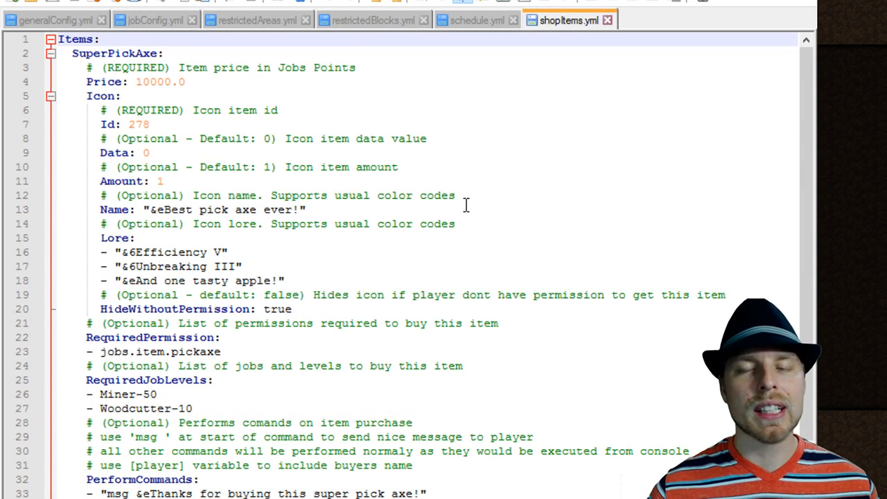
double_click(160, 352)
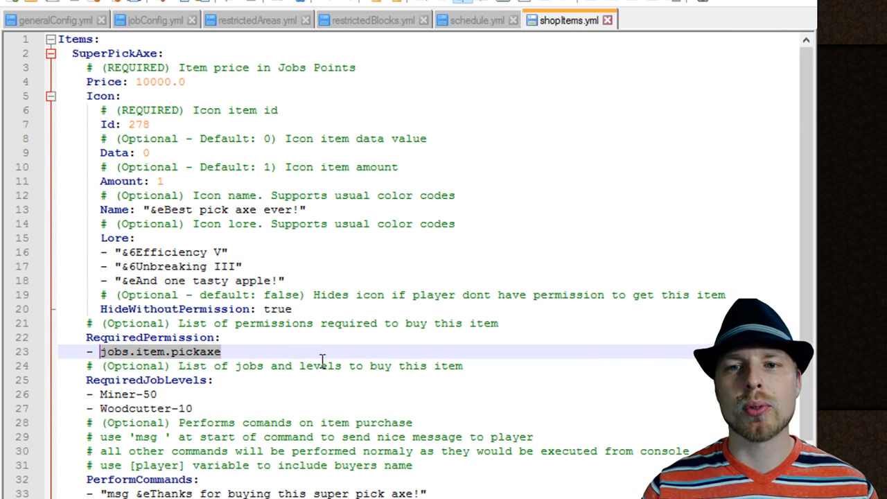
scroll("down", 3)
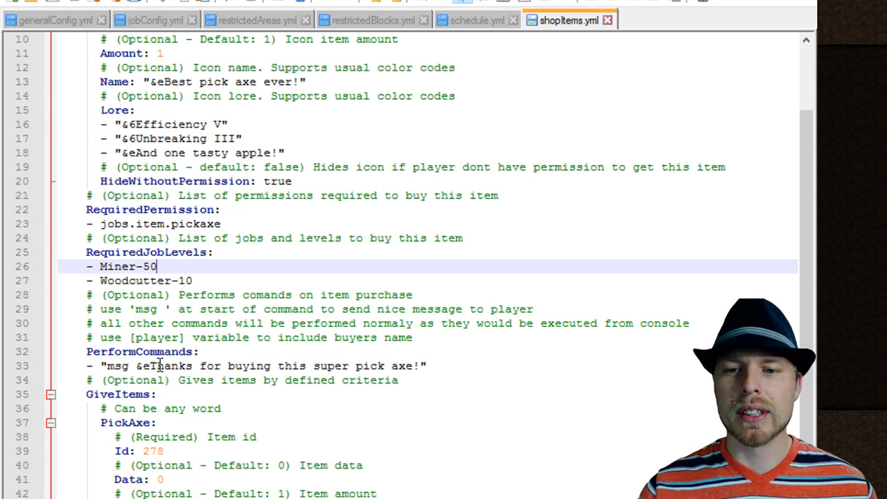
scroll("down", 3)
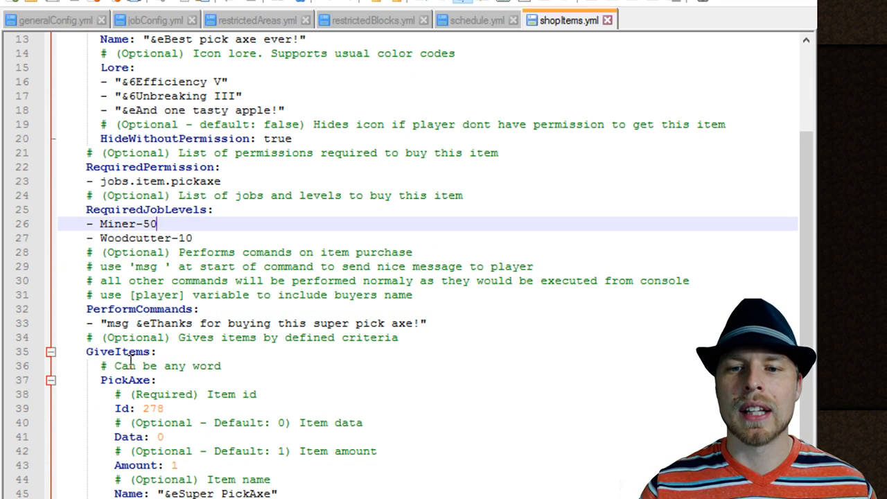
mouse_move(426, 410)
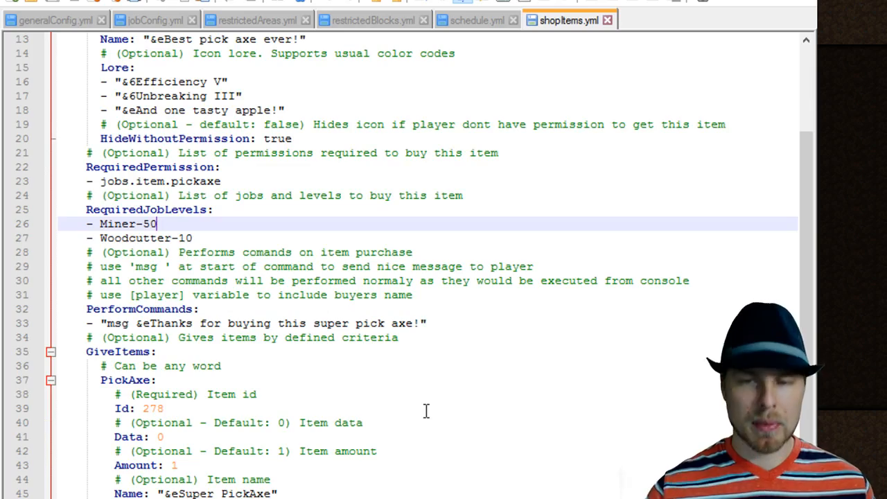
scroll("down", 3)
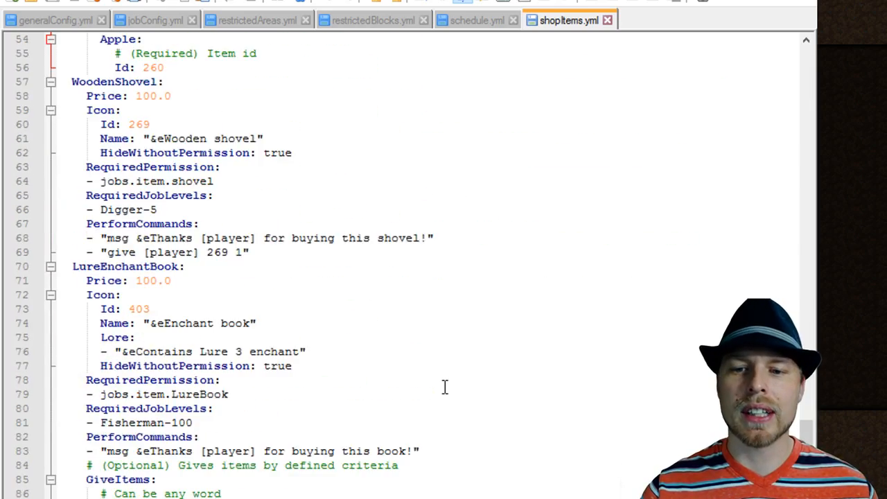